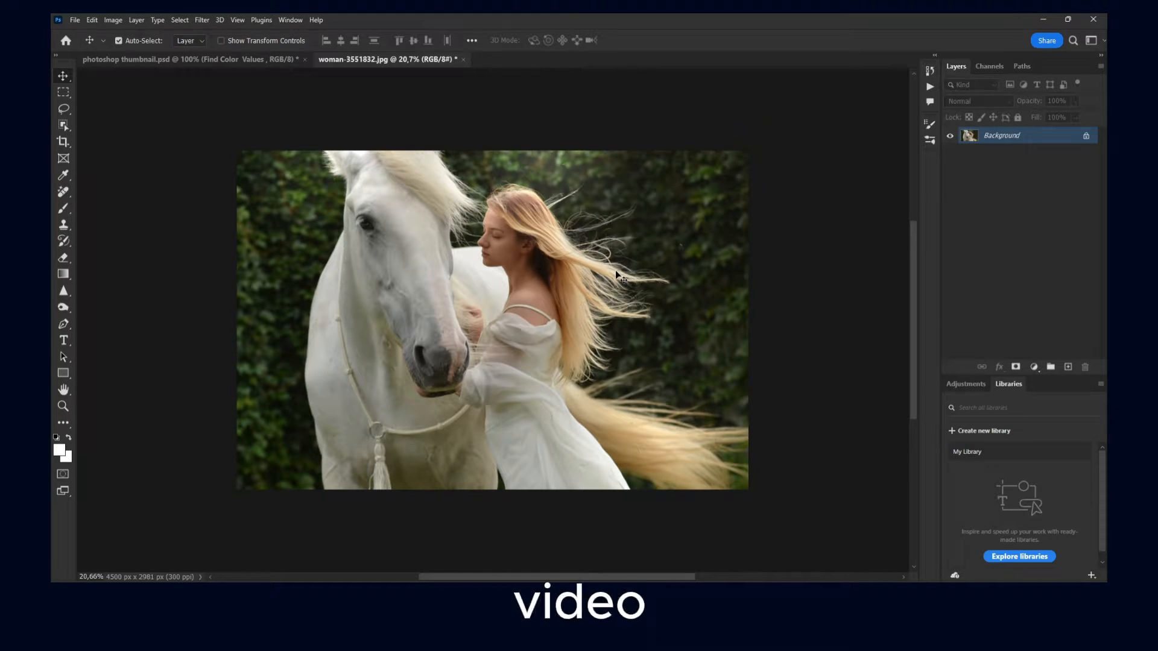
pyautogui.moveTo(454, 198)
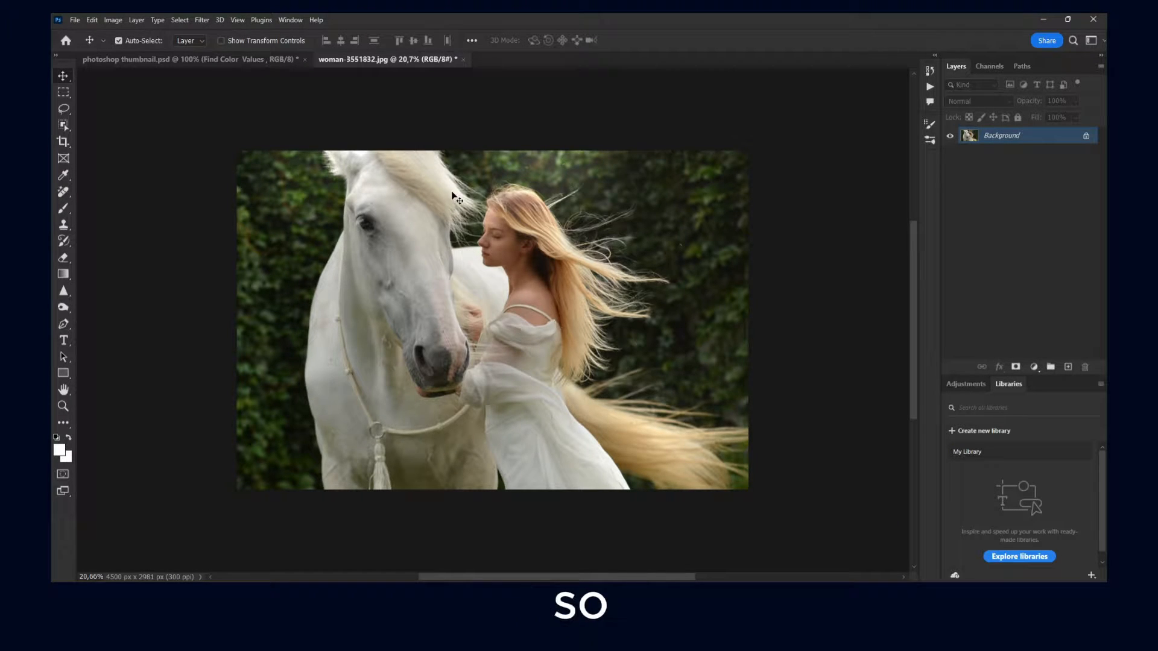
pyautogui.moveTo(108, 213)
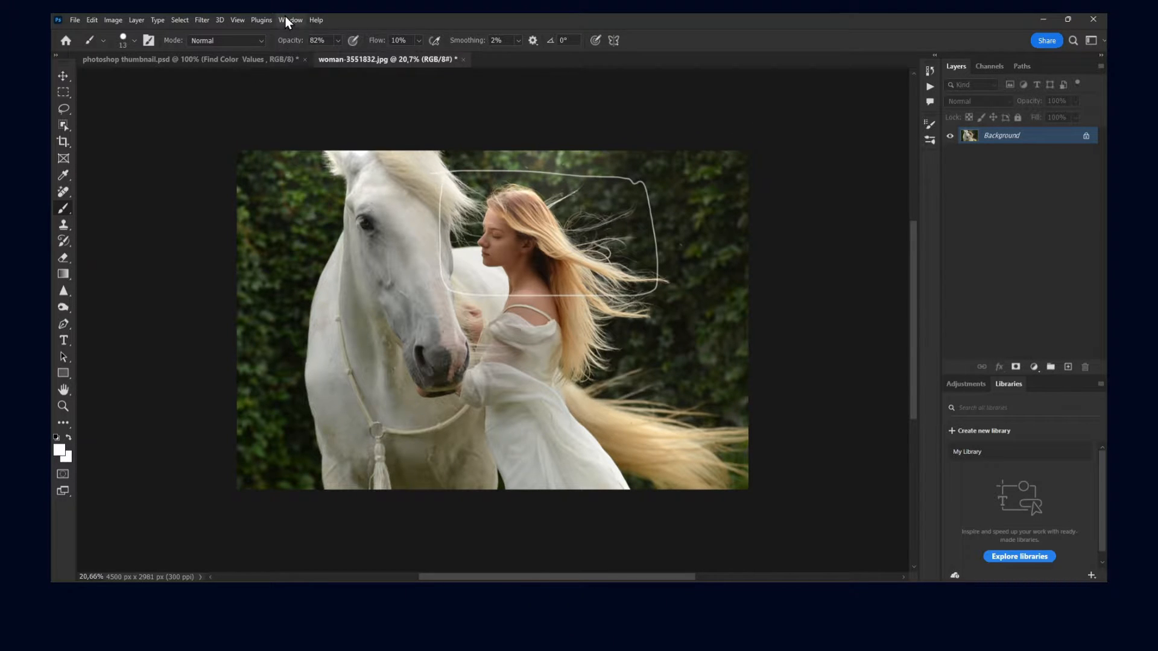
# Step: Reset the Essentials workspace from the Window menu, restoring the default panel layout
pyautogui.click(290, 21)
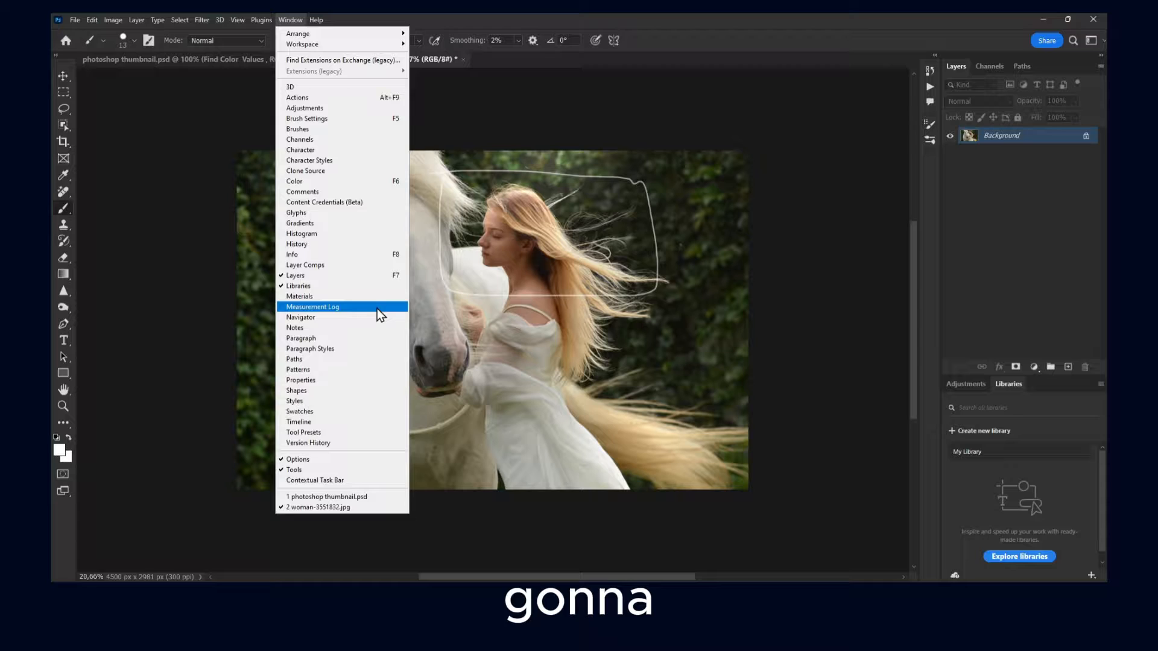
pyautogui.moveTo(302, 44)
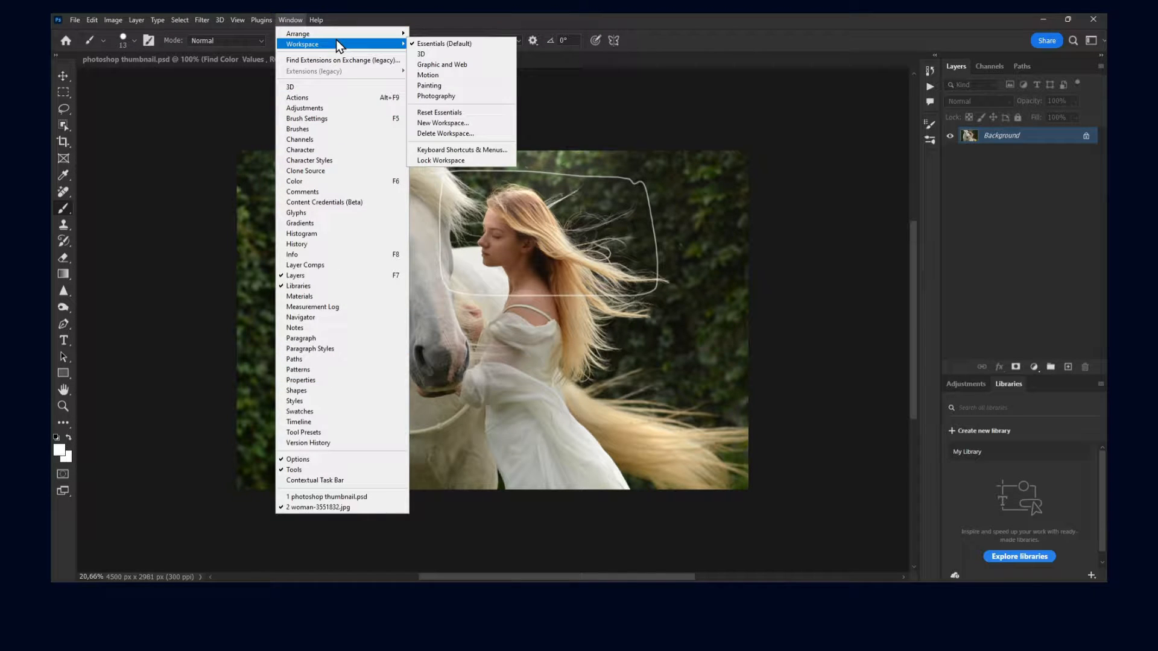
pyautogui.moveTo(439, 112)
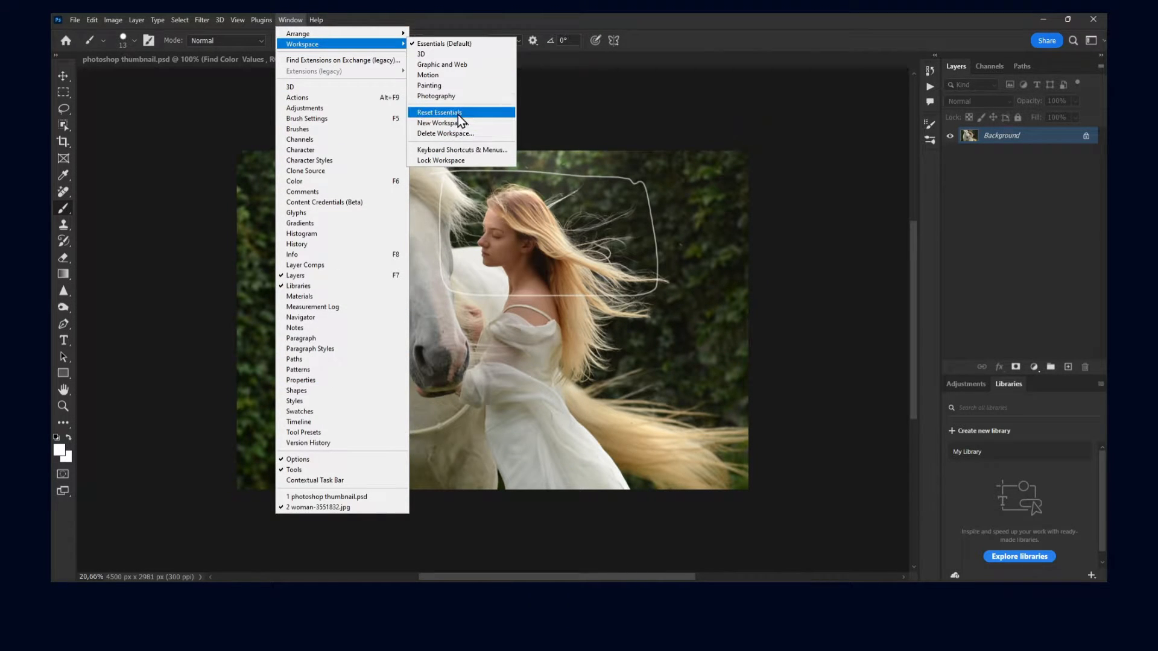
pyautogui.click(439, 112)
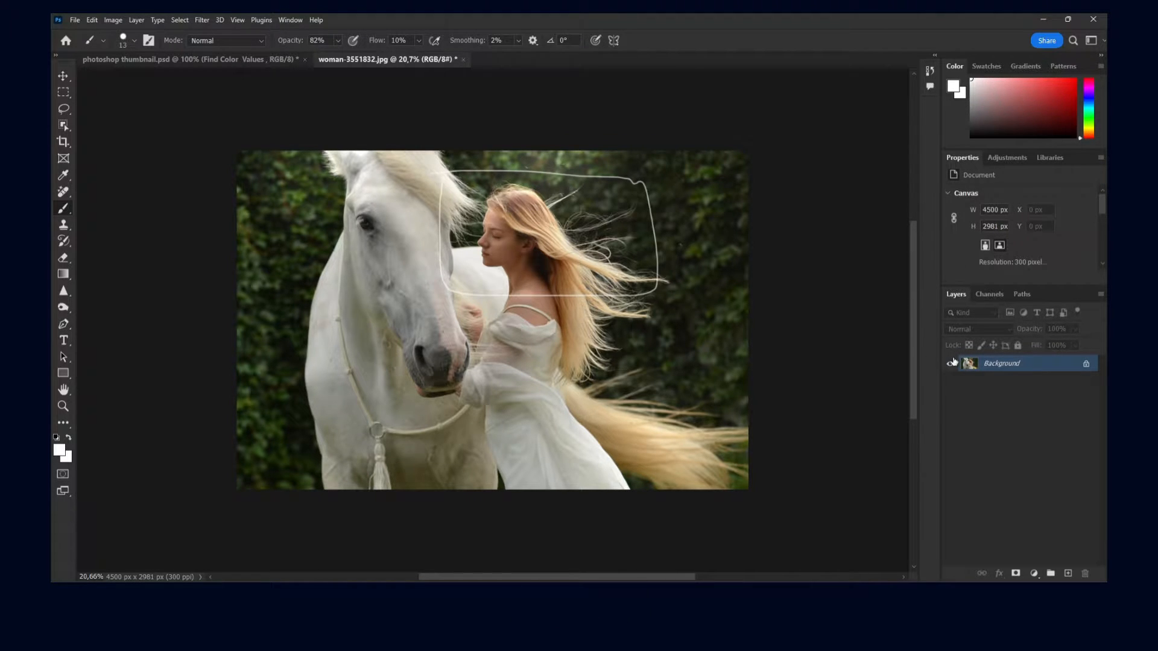
# Step: Unlock the photo layer and marquee-select a rectangle around the woman's head and shoulders
pyautogui.click(1085, 363)
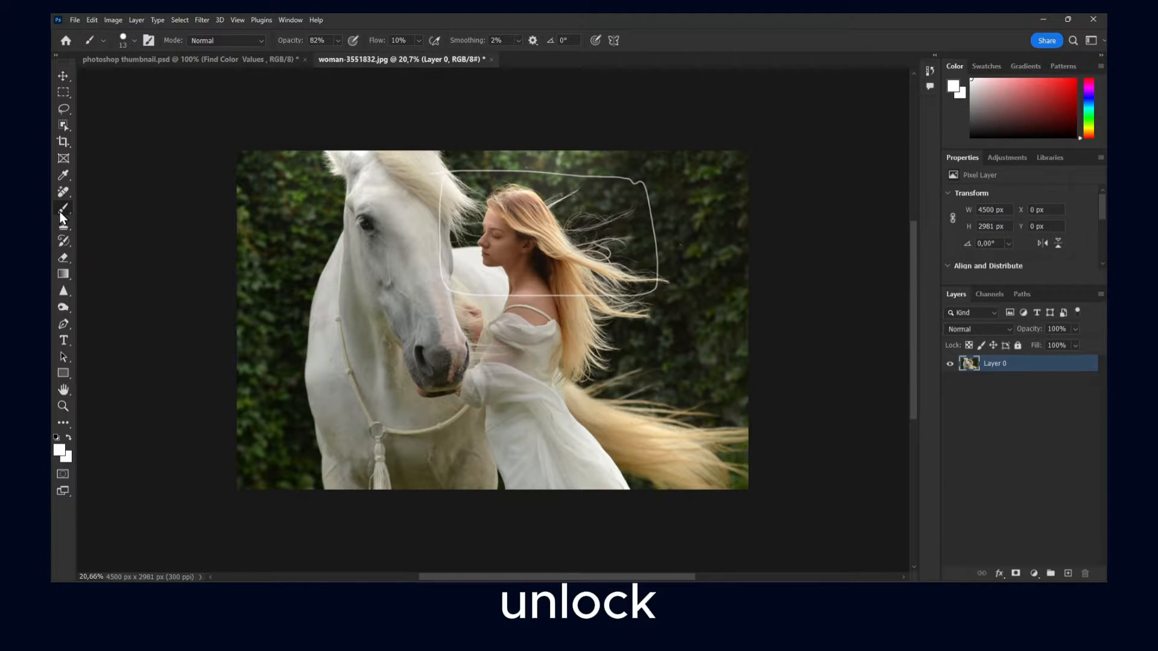
pyautogui.click(63, 90)
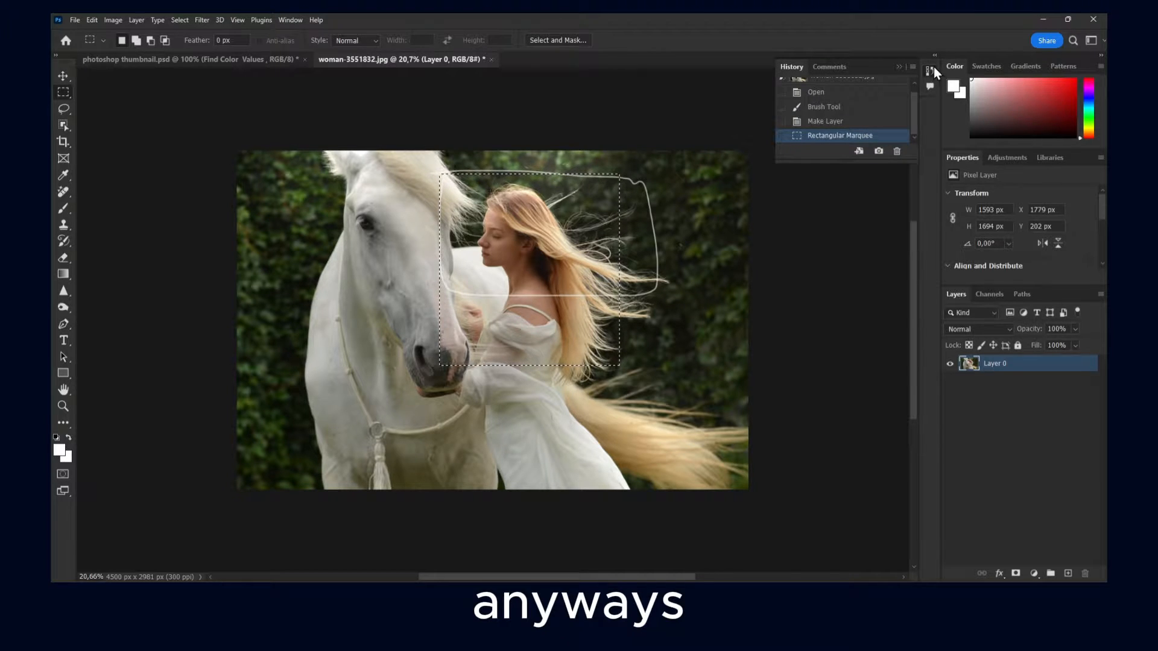
pyautogui.click(816, 92)
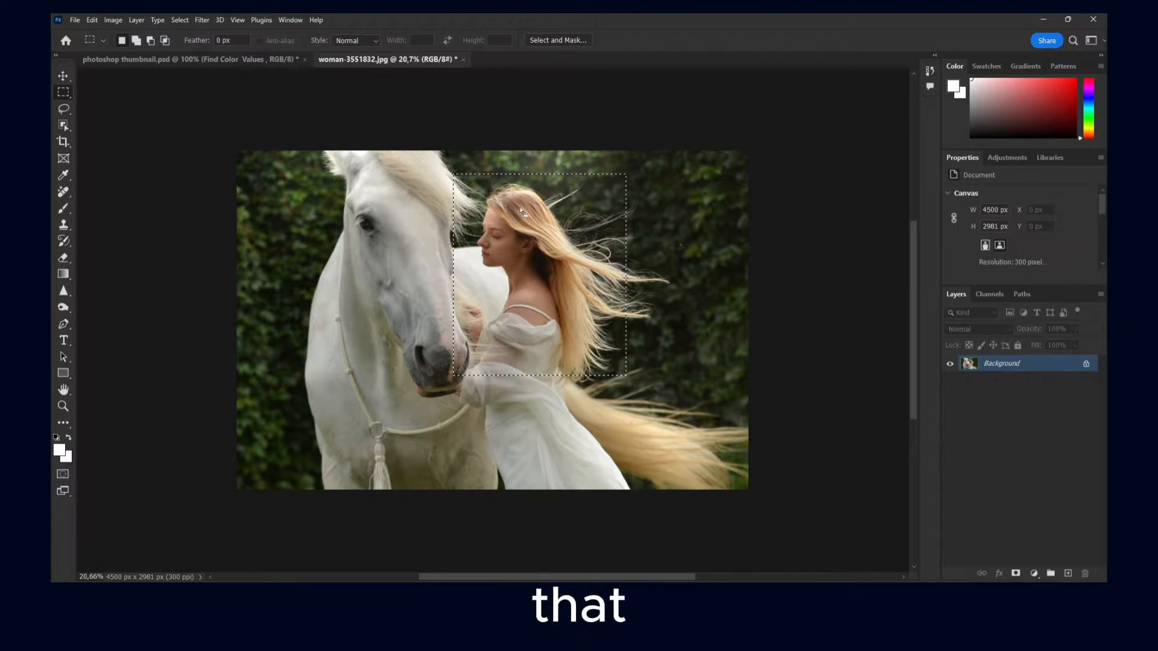
pyautogui.moveTo(296, 191)
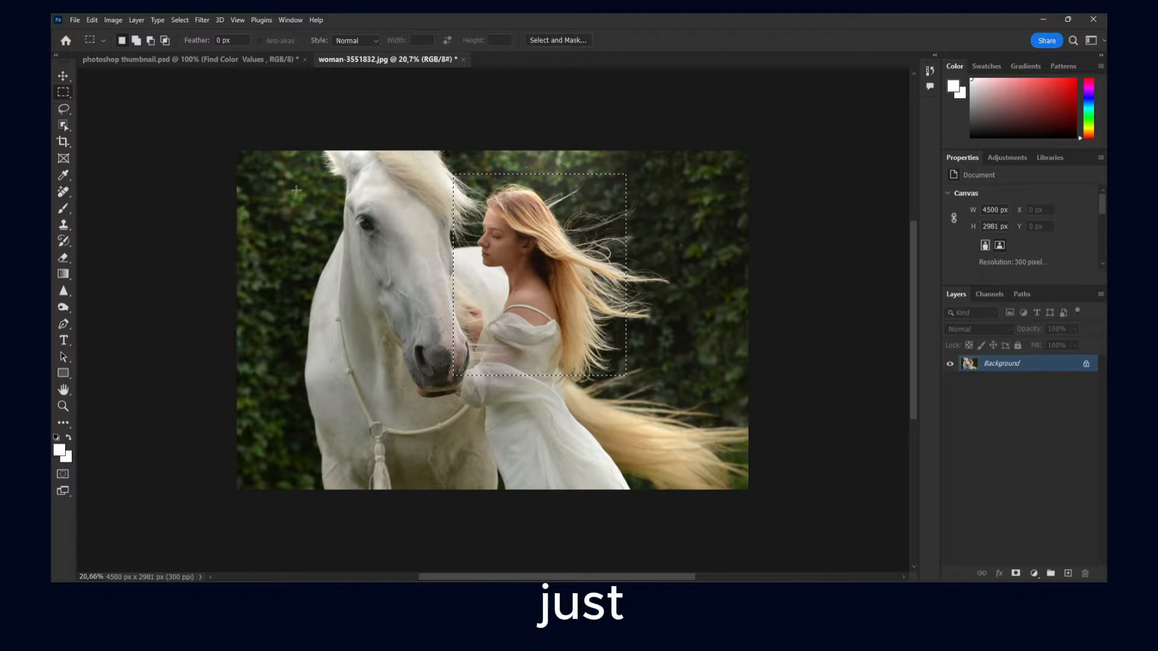
pyautogui.moveTo(64, 108)
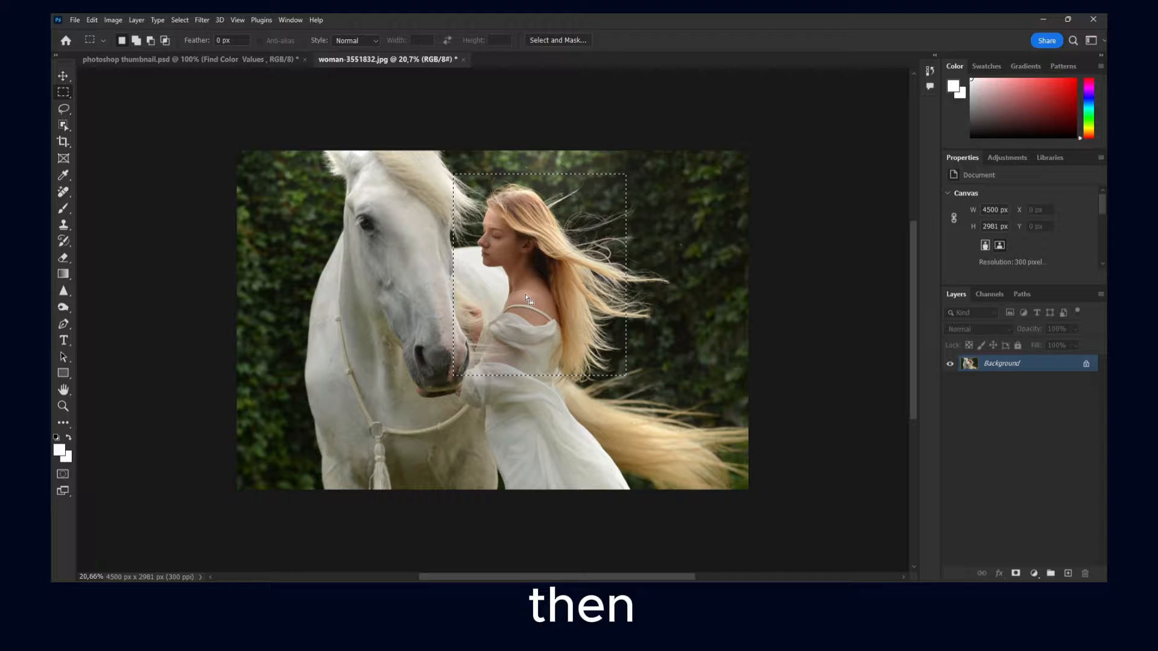
# Step: Duplicate the selection to Layer 1 with Ctrl+J and toggle the Background visibility to check it
pyautogui.press('ctrl+j')
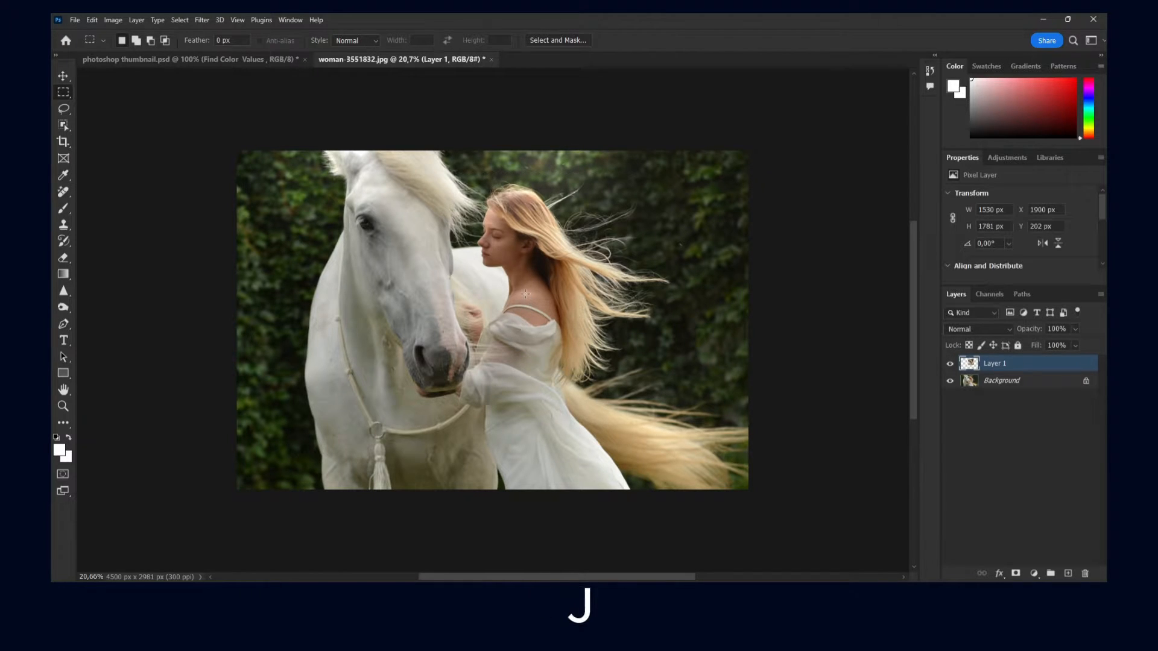
pyautogui.click(951, 380)
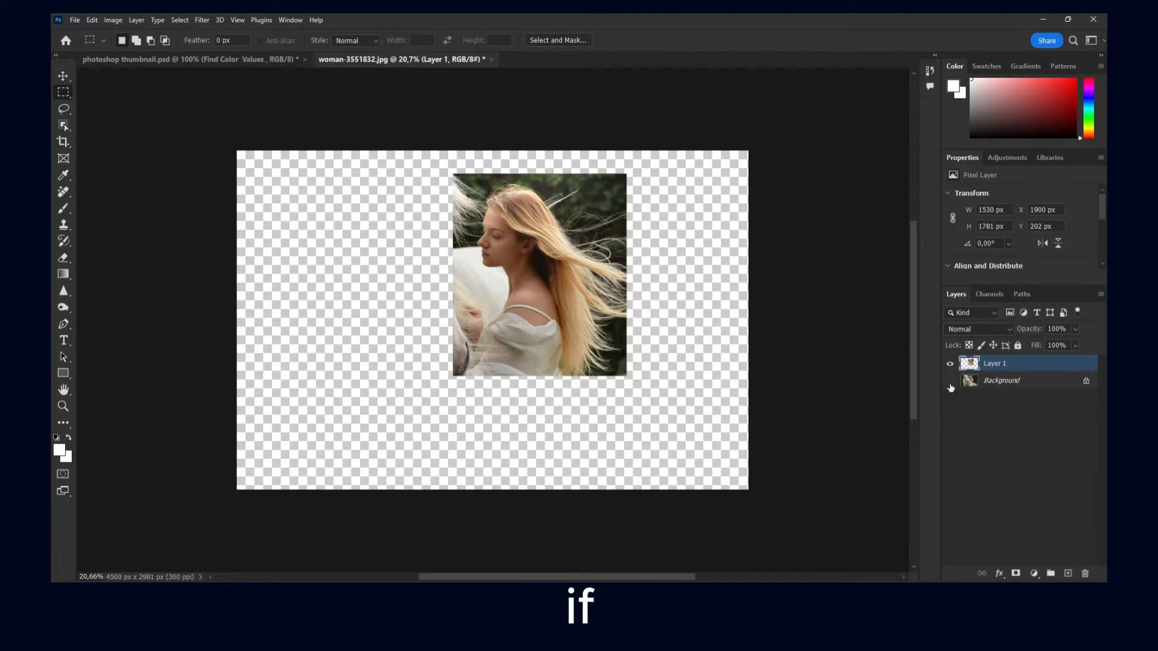
pyautogui.click(950, 380)
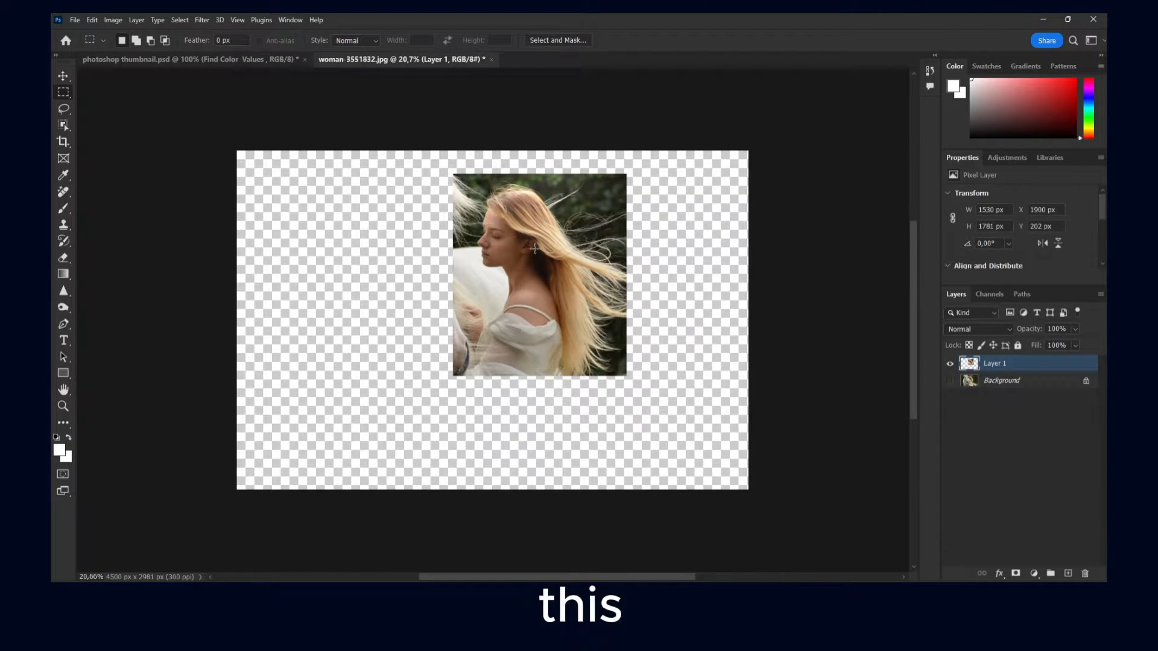
pyautogui.moveTo(414, 225)
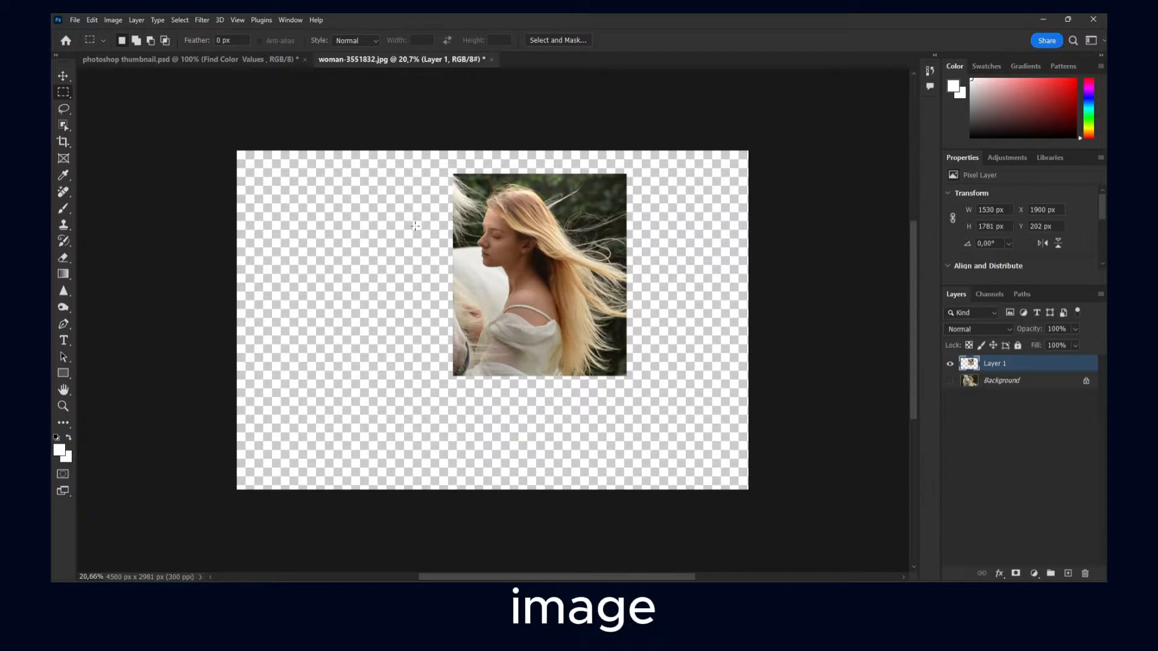
pyautogui.click(951, 380)
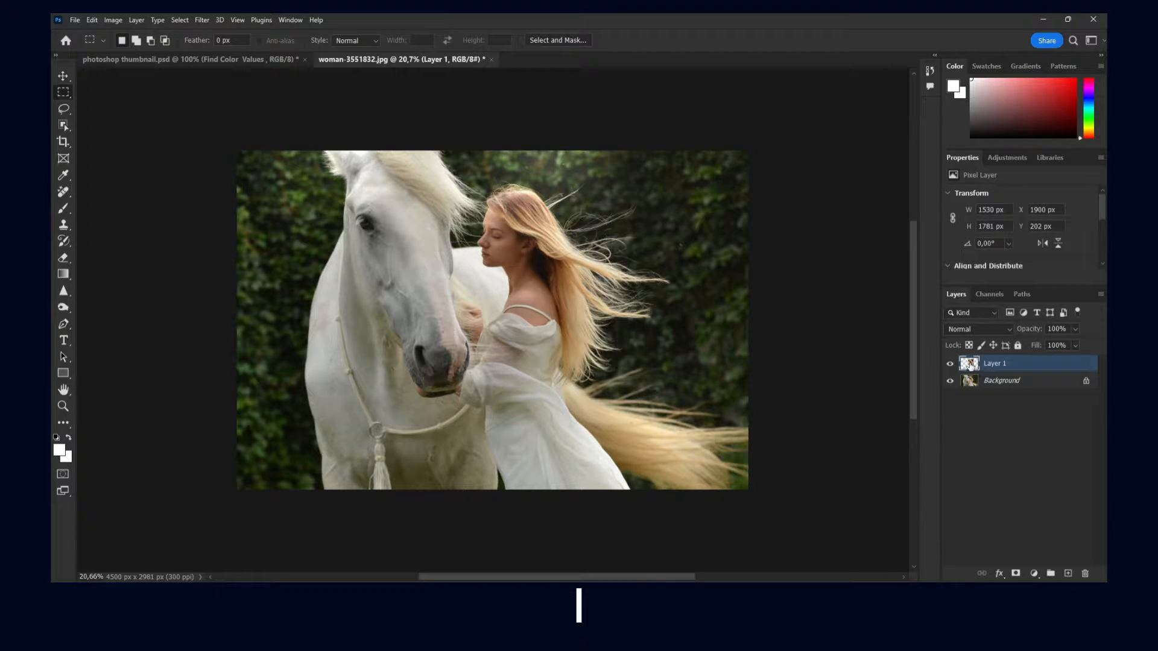
# Step: Hide the Background layer, glance at Canvas Size unchanged, and move Layer 1 toward the canvas centre
pyautogui.click(1001, 380)
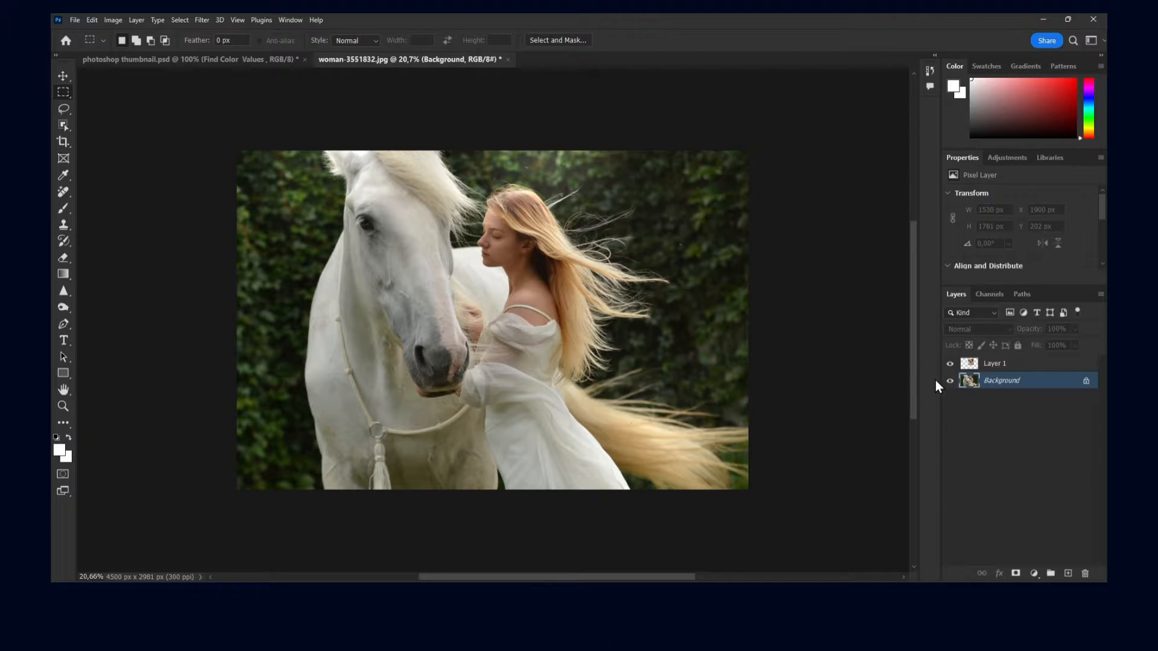
pyautogui.click(951, 380)
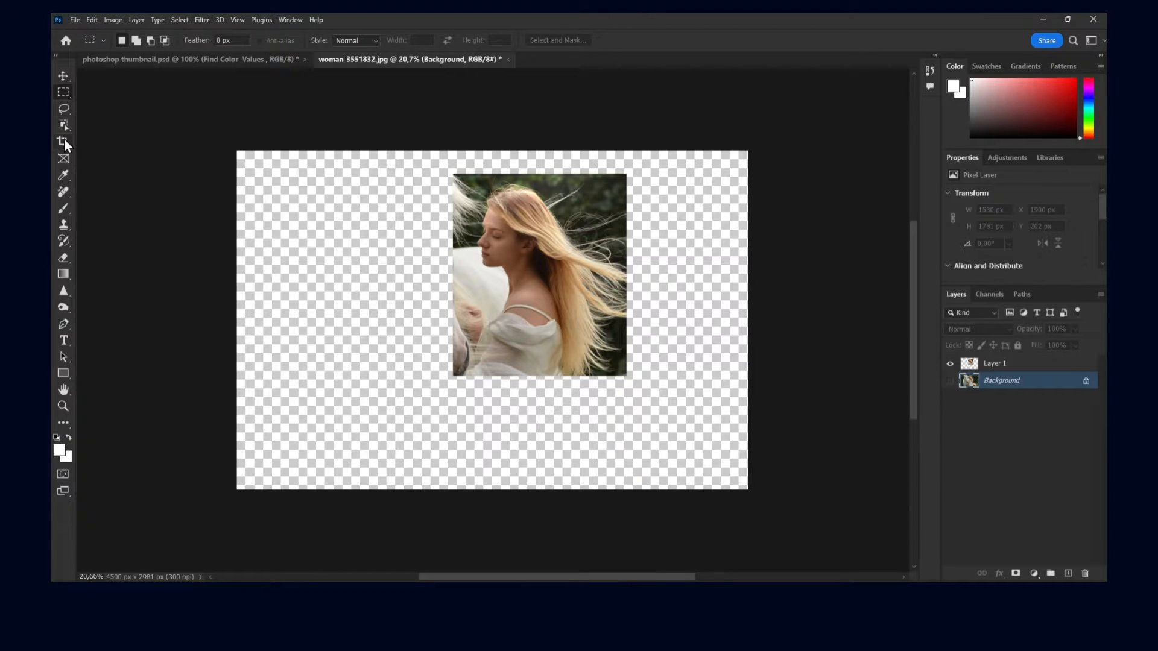
pyautogui.click(112, 21)
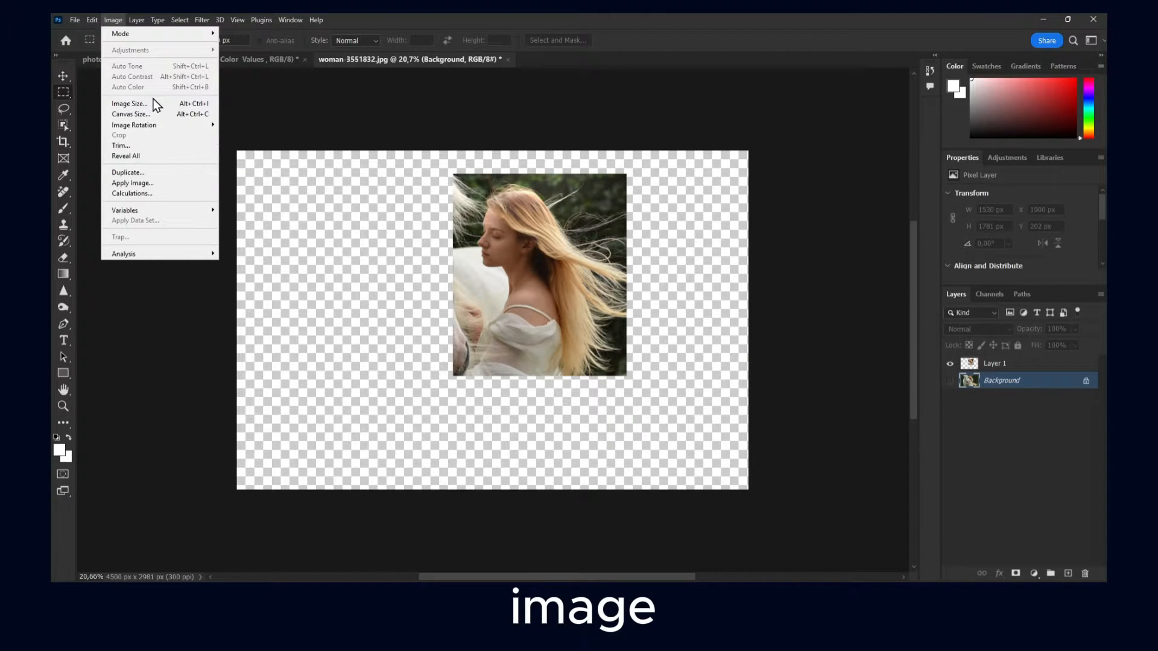
pyautogui.click(130, 113)
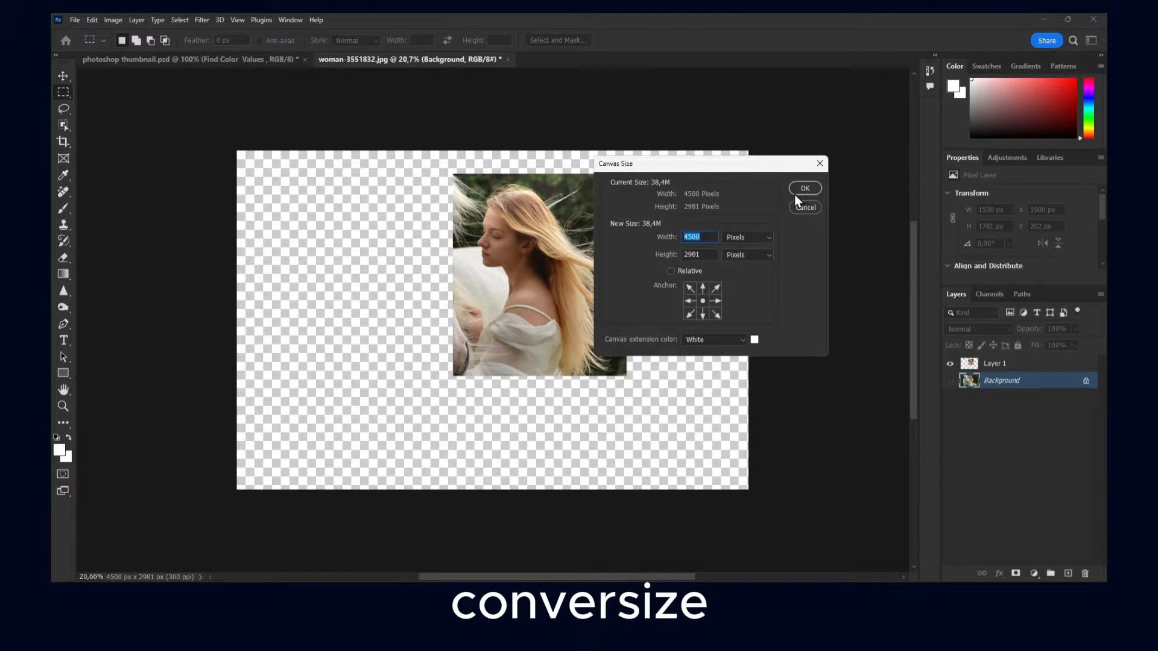
pyautogui.click(805, 188)
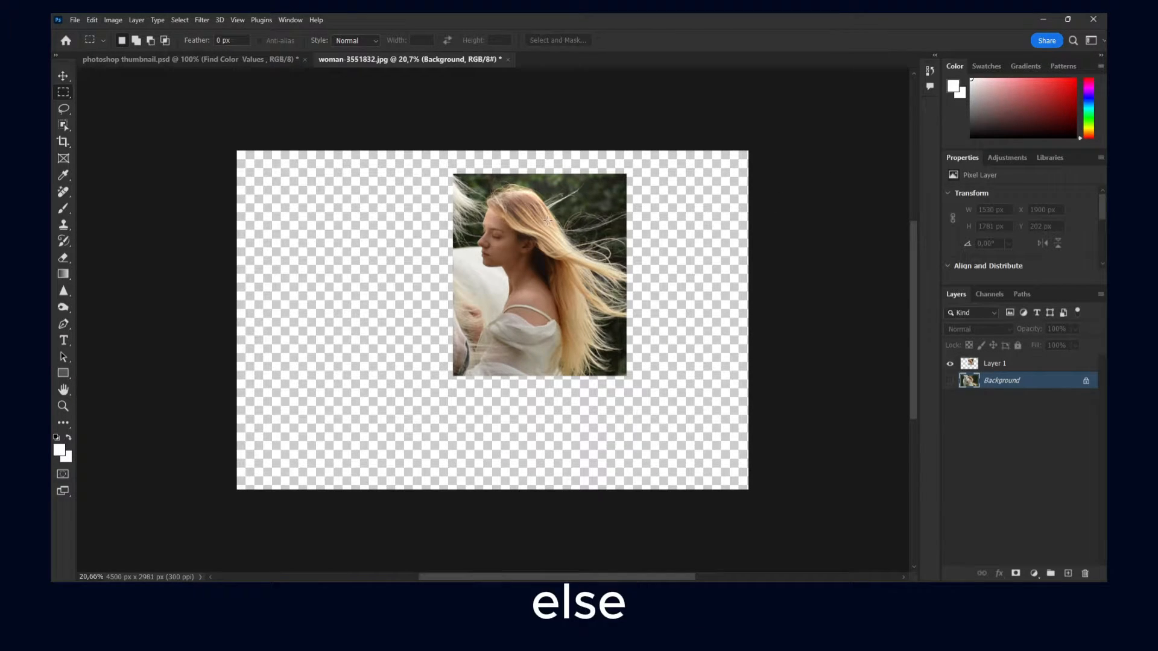
pyautogui.moveTo(512, 251)
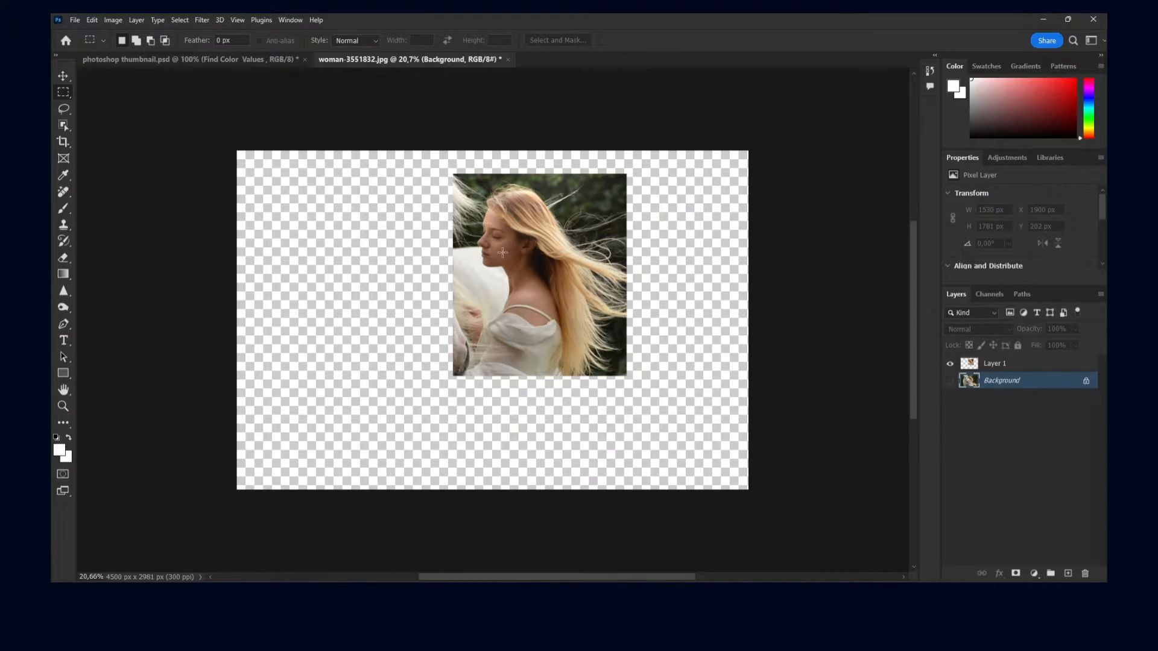
pyautogui.click(62, 75)
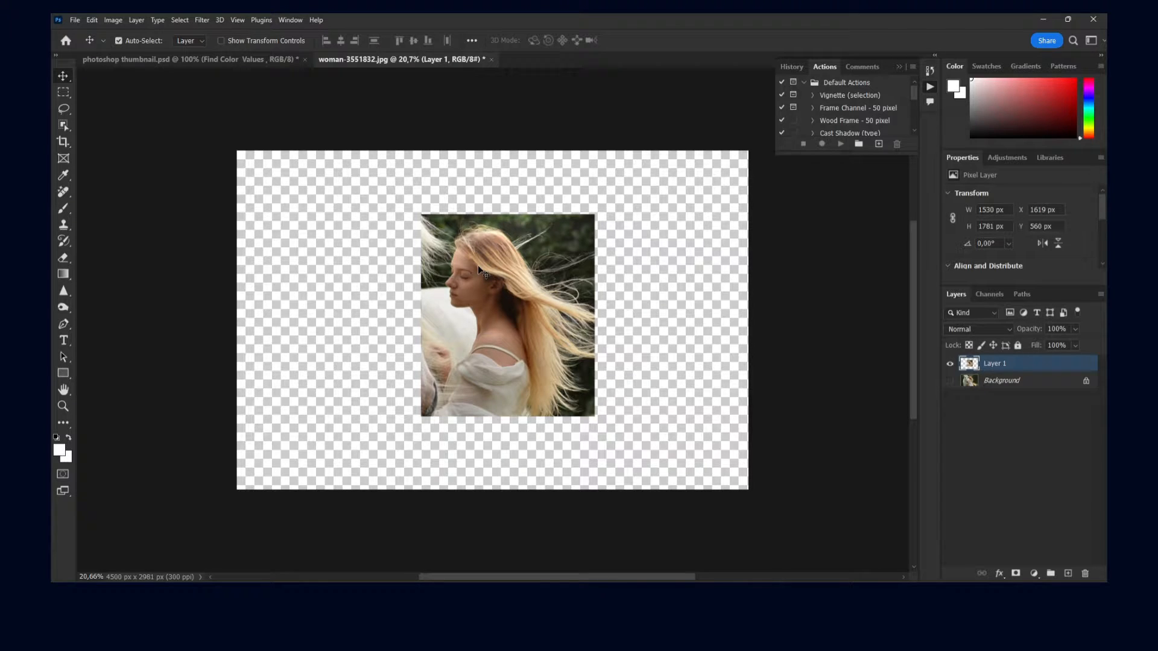
# Step: Crop the canvas to the photo layer's bounds, removing the surrounding transparent area
pyautogui.click(62, 142)
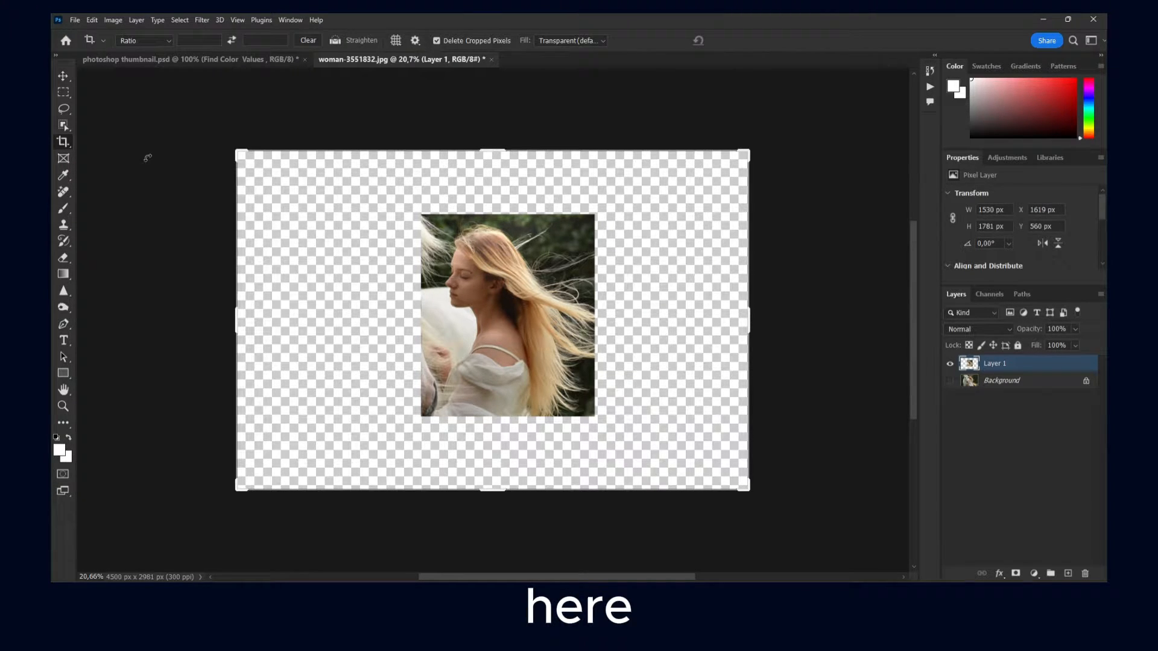
pyautogui.click(63, 142)
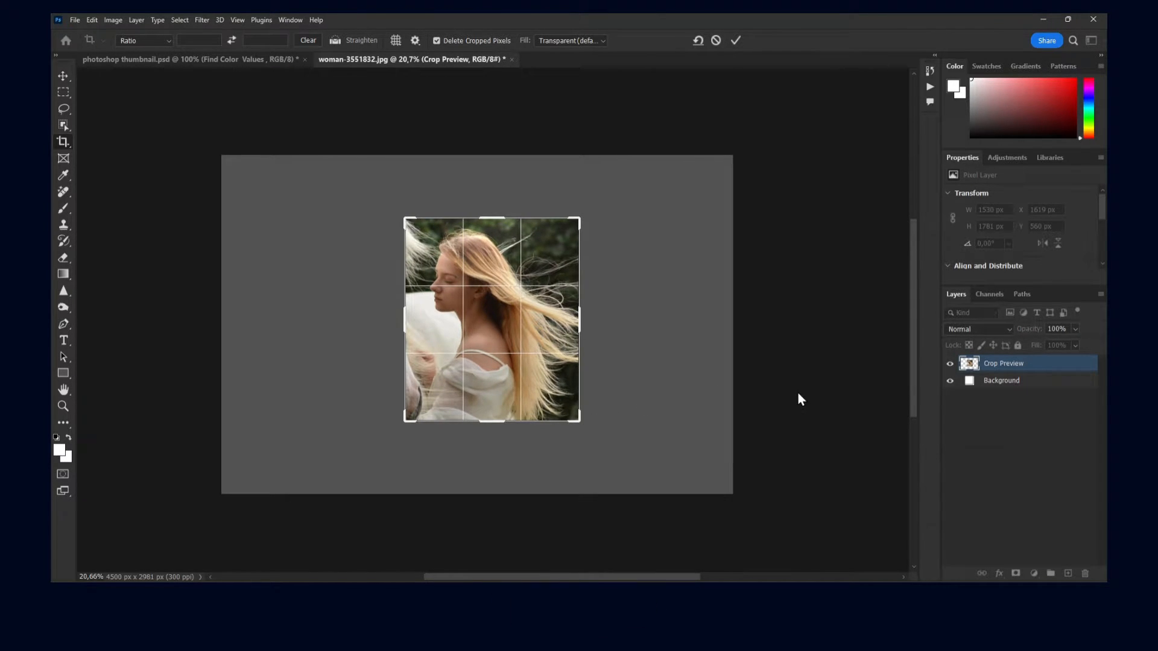
pyautogui.click(734, 41)
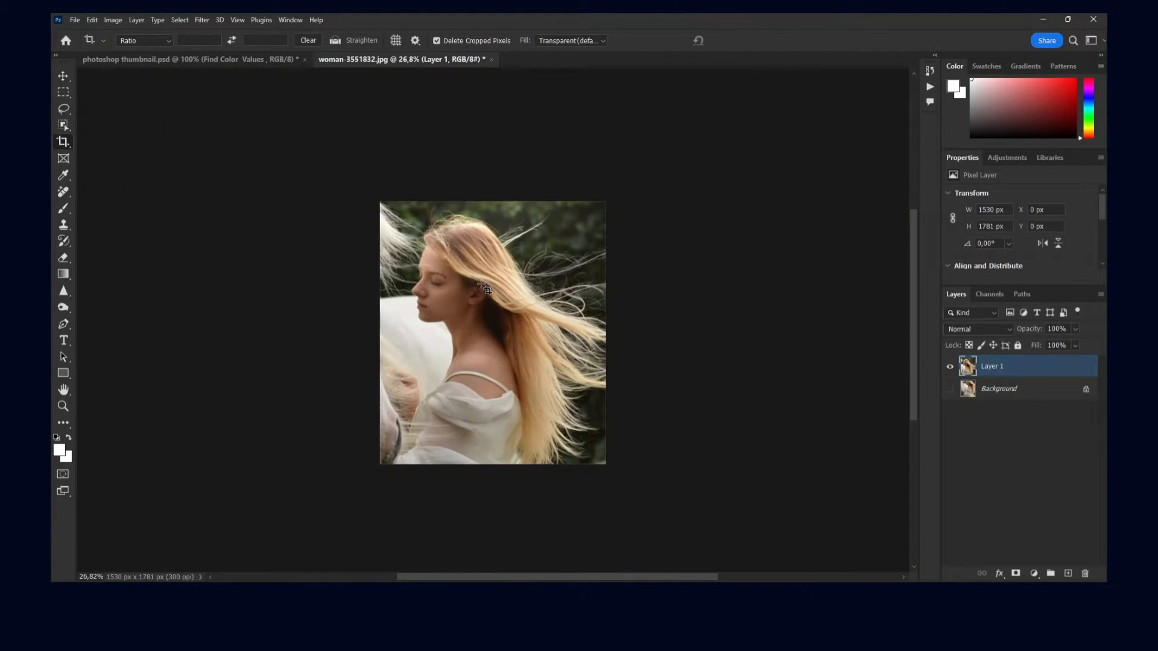
pyautogui.click(999, 389)
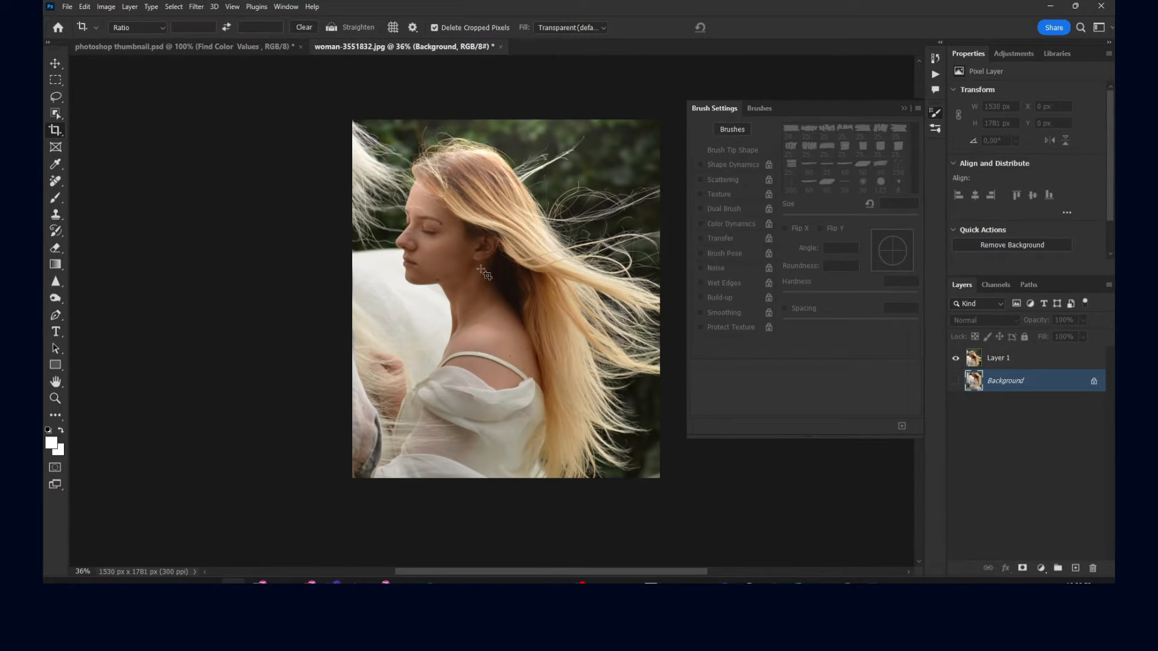
# Step: Lay out a wide landscape crop frame around the woman's face and flowing hair
pyautogui.click(759, 107)
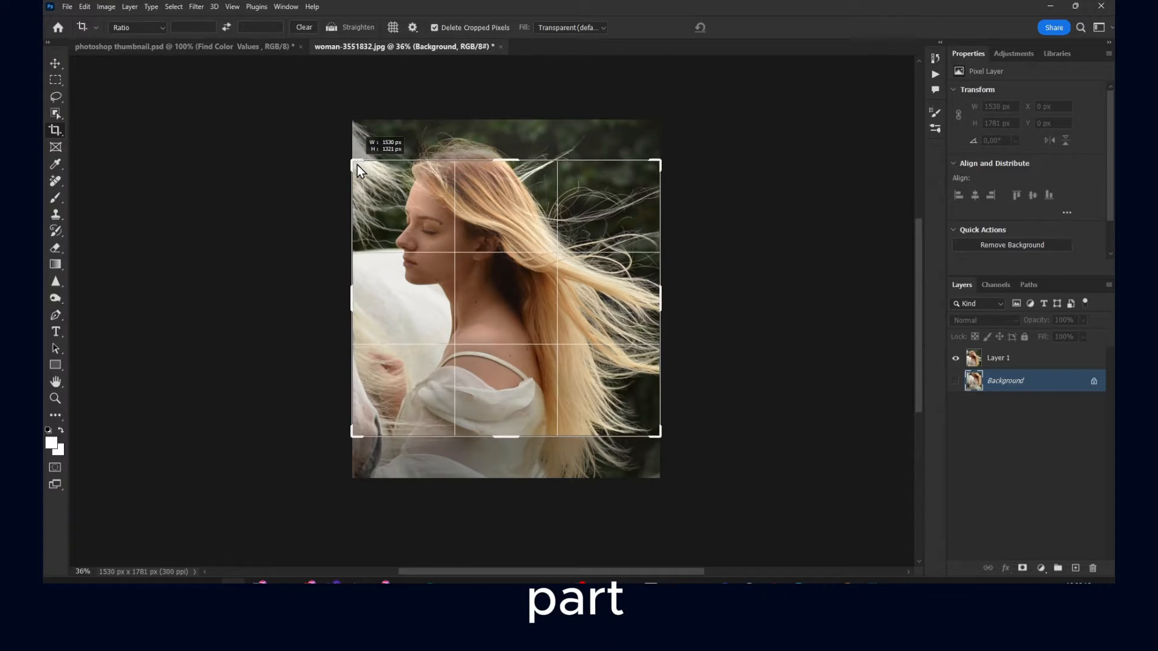
pyautogui.moveTo(358, 164); pyautogui.dragTo(347, 216)
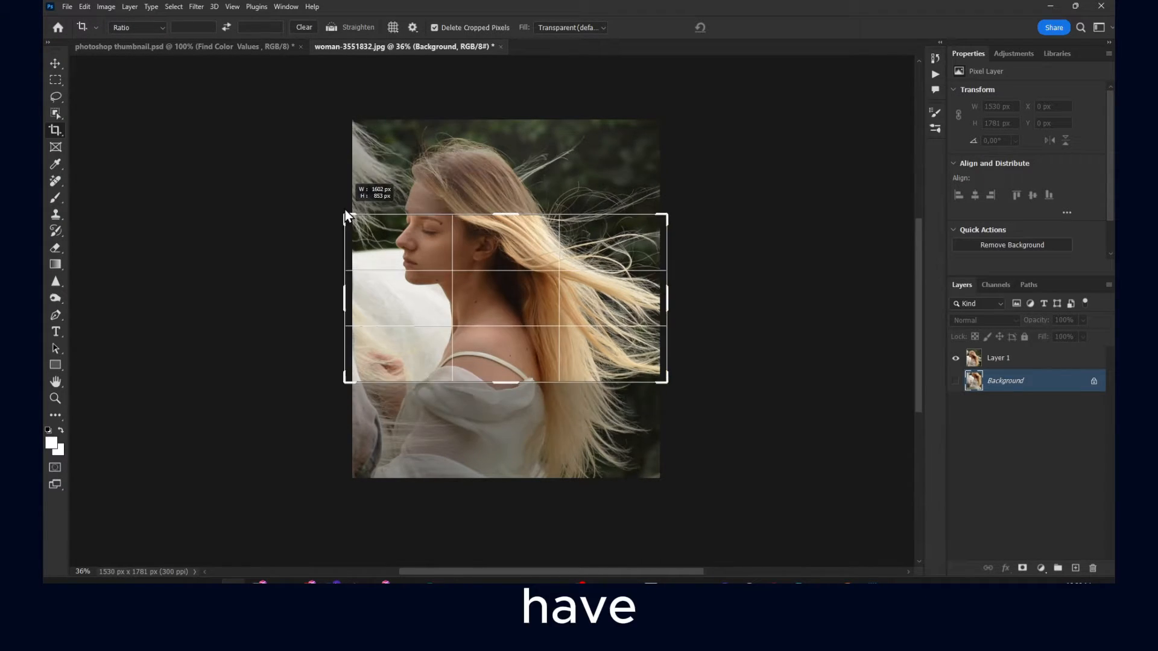
pyautogui.moveTo(348, 216); pyautogui.dragTo(352, 206)
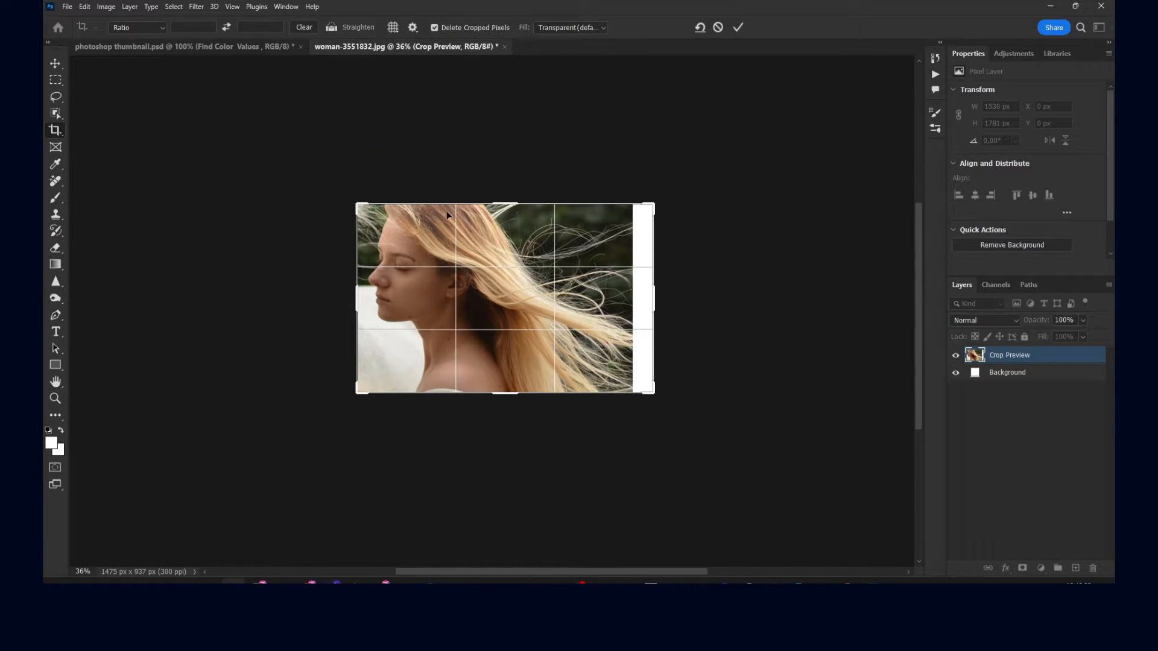
pyautogui.moveTo(406, 164)
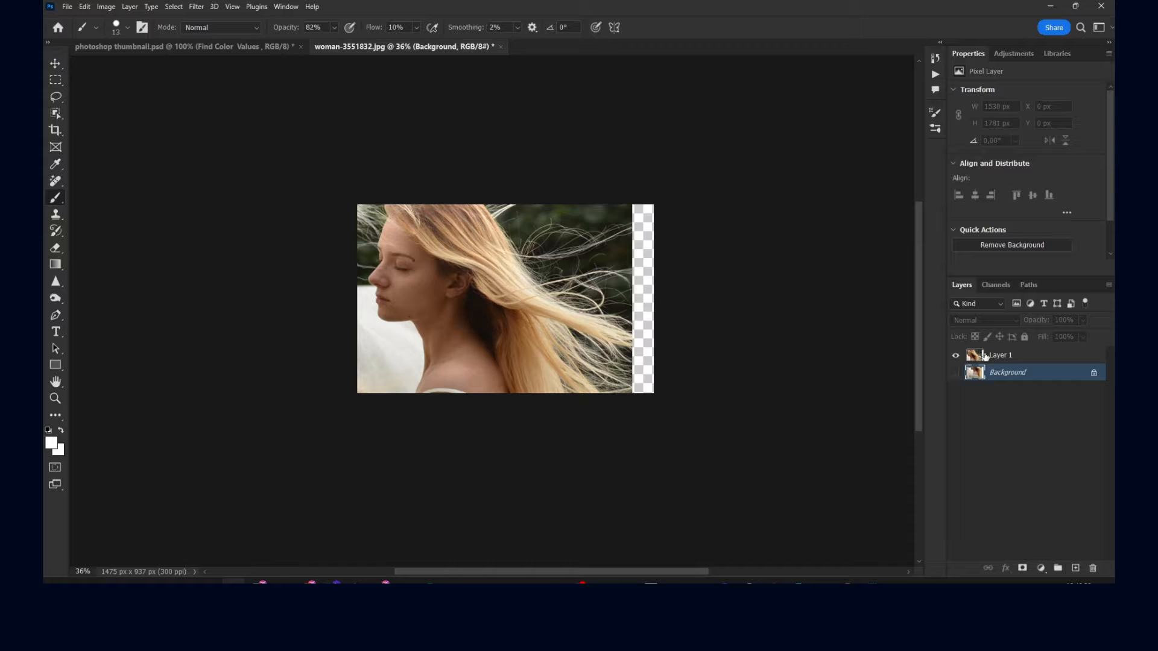
# Step: On the restored Layer 1, draw a fresh squarer crop frame tight around the face and shoulders
pyautogui.click(1001, 355)
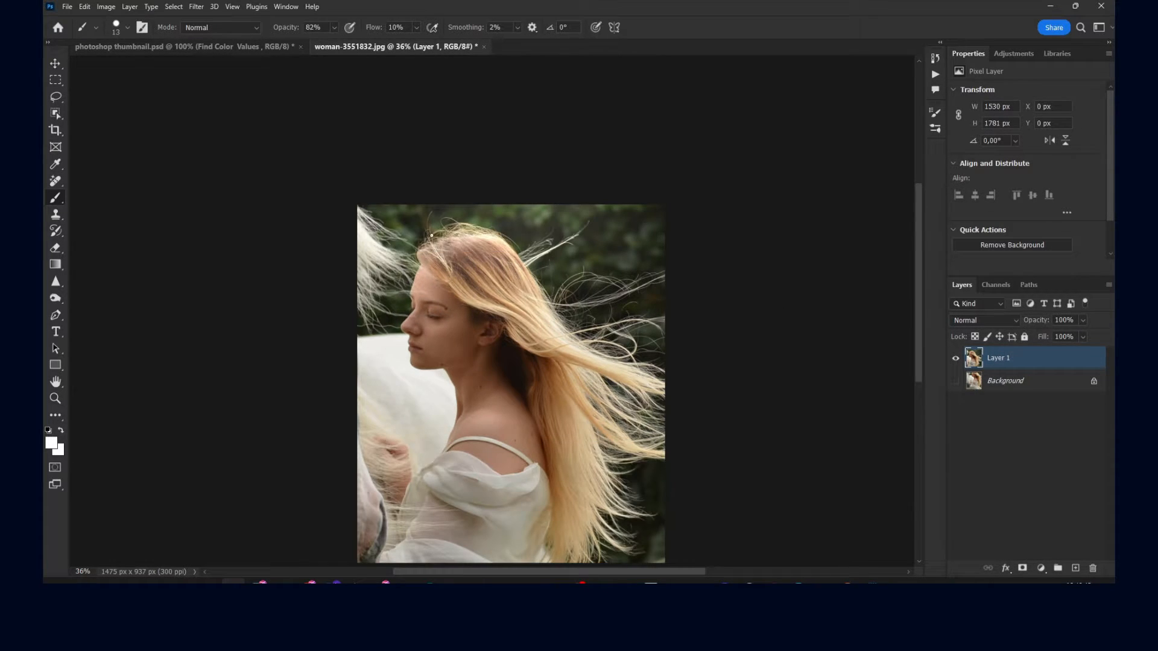
pyautogui.click(55, 130)
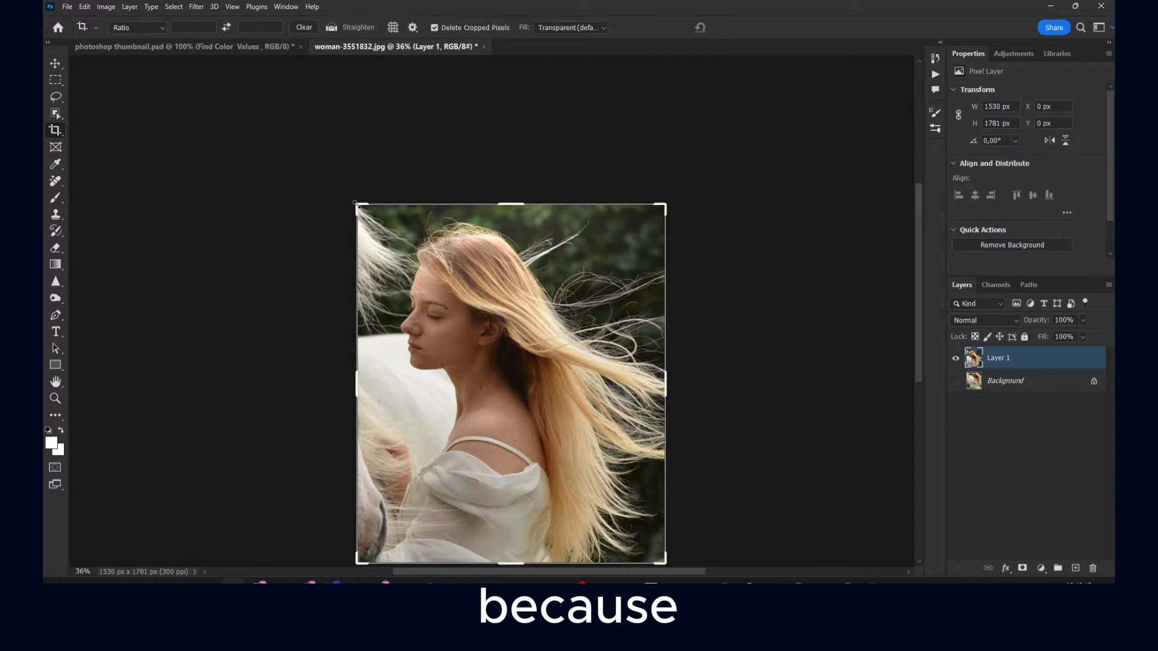
pyautogui.click(55, 131)
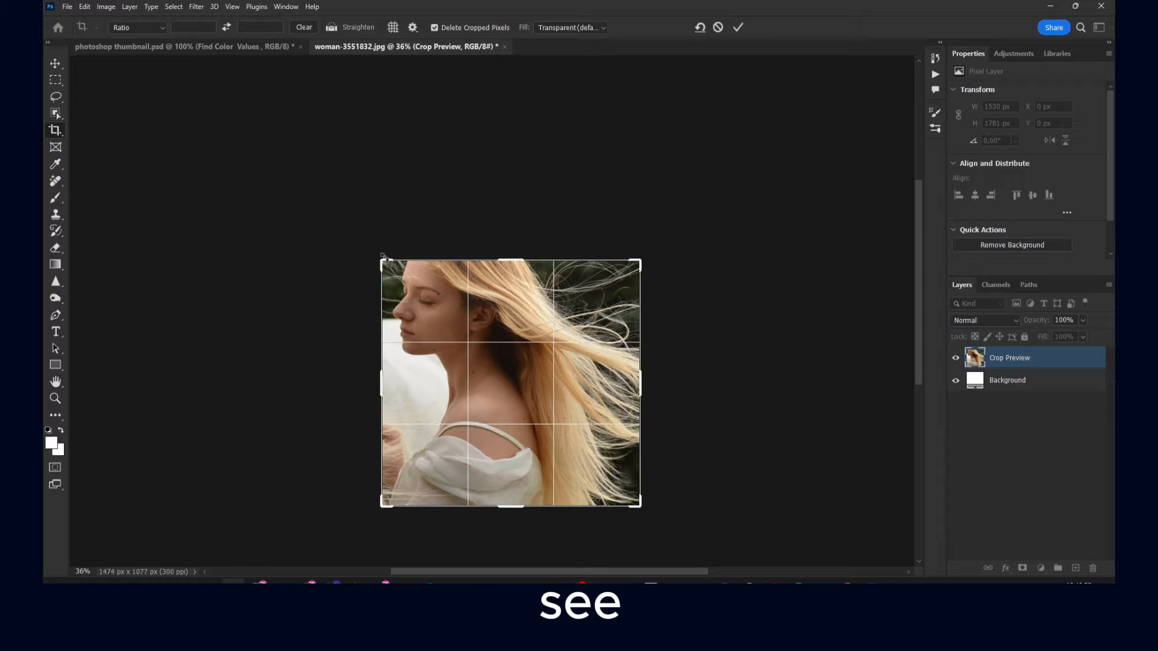
pyautogui.moveTo(382, 257); pyautogui.dragTo(352, 193)
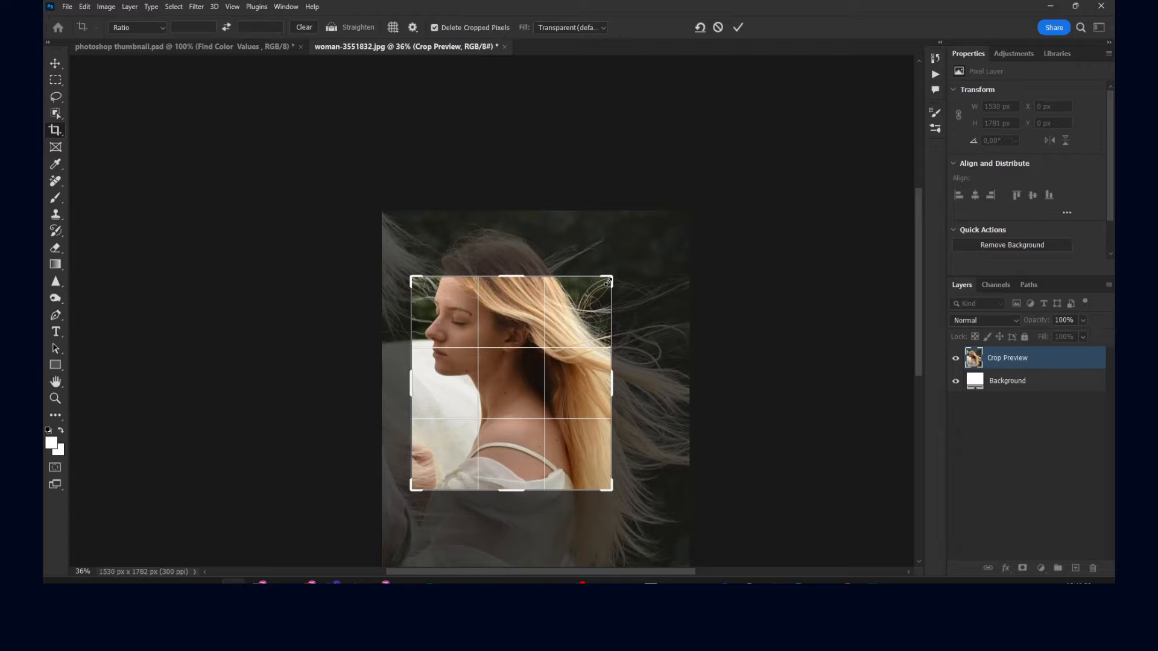
pyautogui.moveTo(567, 358)
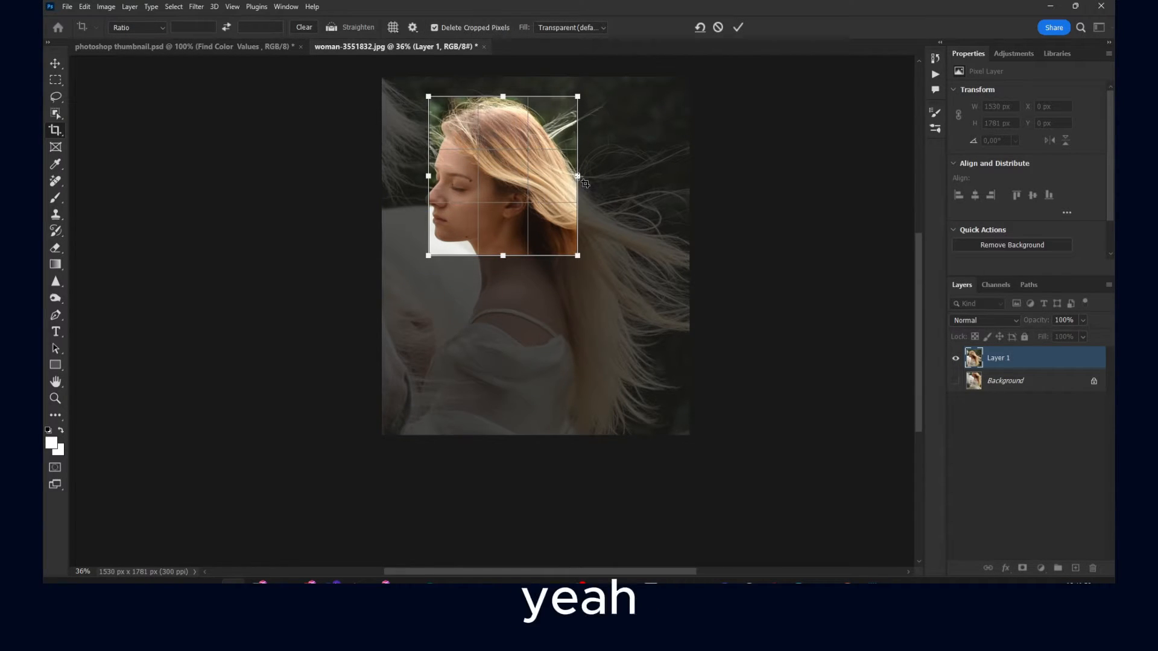
pyautogui.moveTo(572, 197)
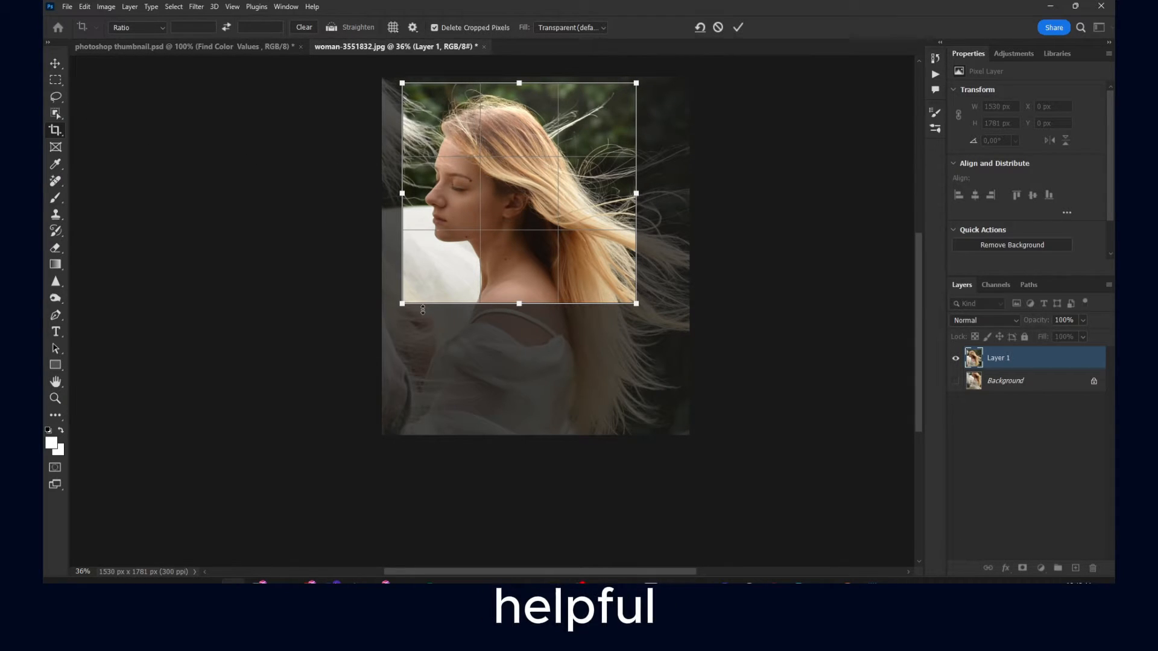
pyautogui.moveTo(478, 98)
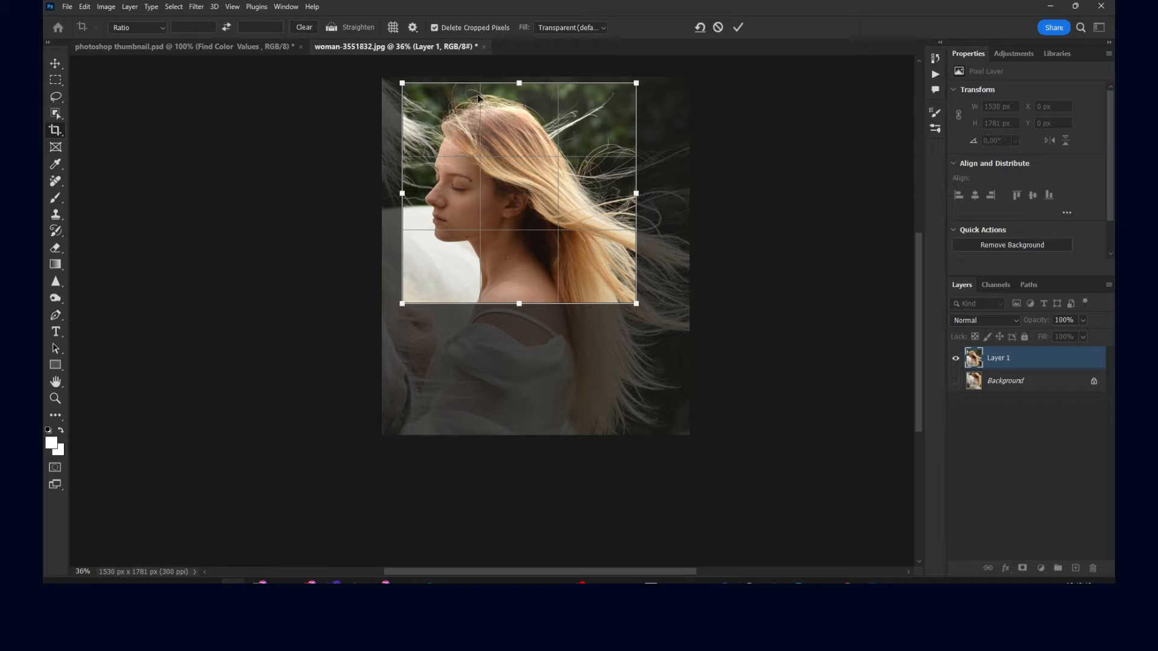
pyautogui.moveTo(509, 117)
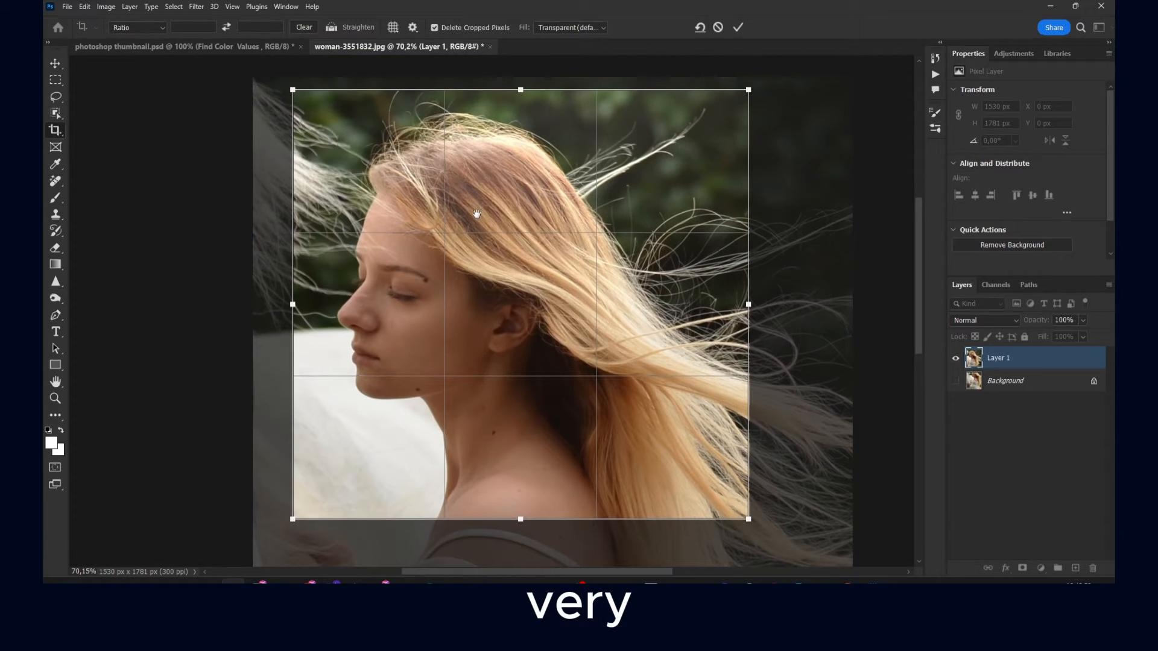
pyautogui.click(394, 28)
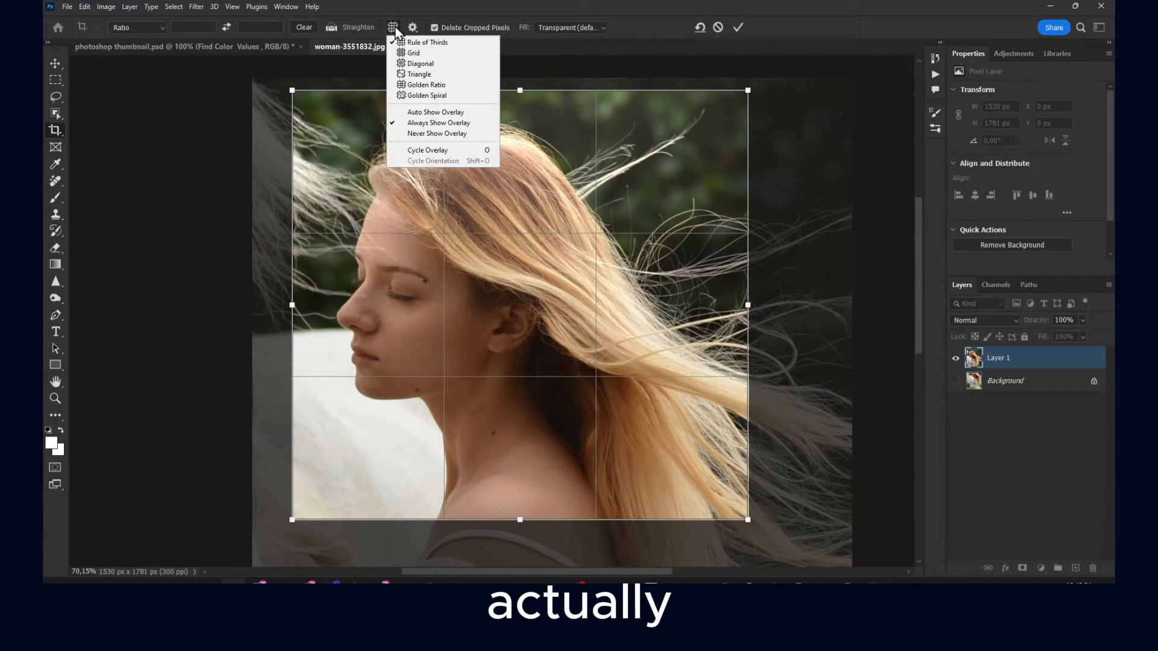
pyautogui.moveTo(427, 42)
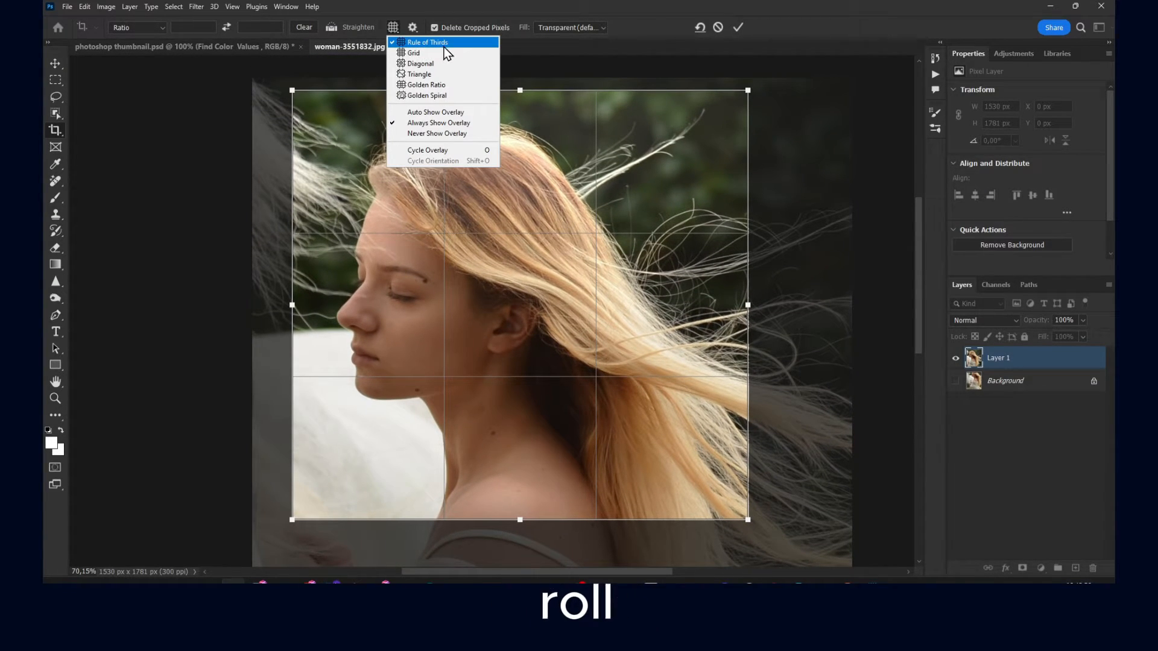
pyautogui.click(414, 52)
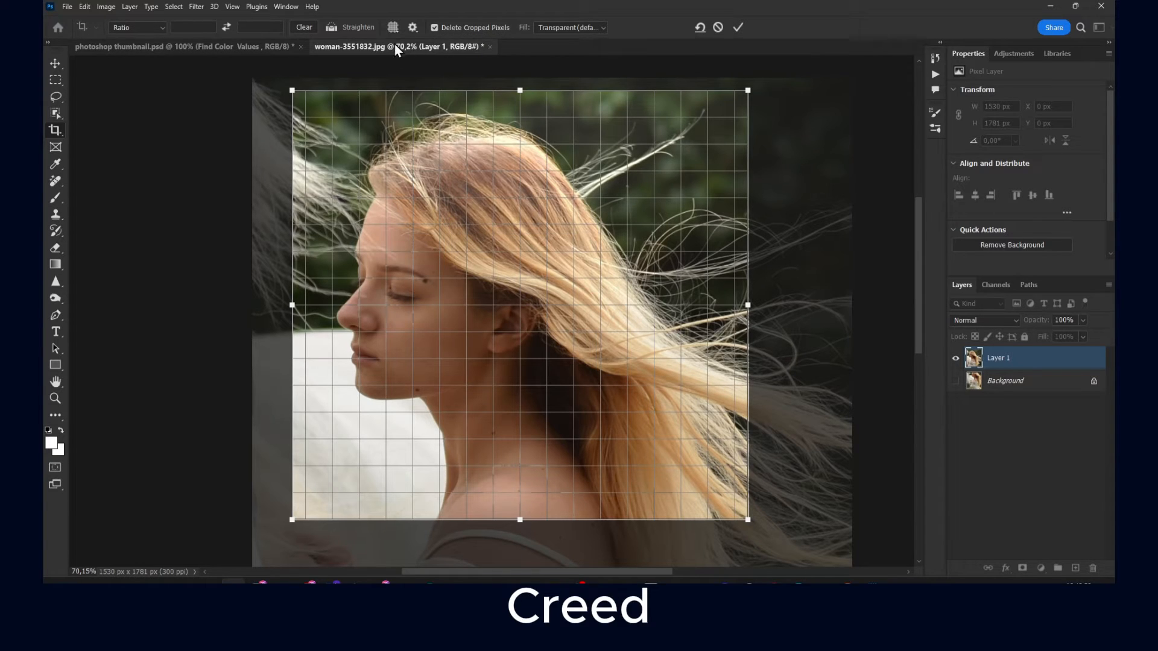
pyautogui.click(392, 28)
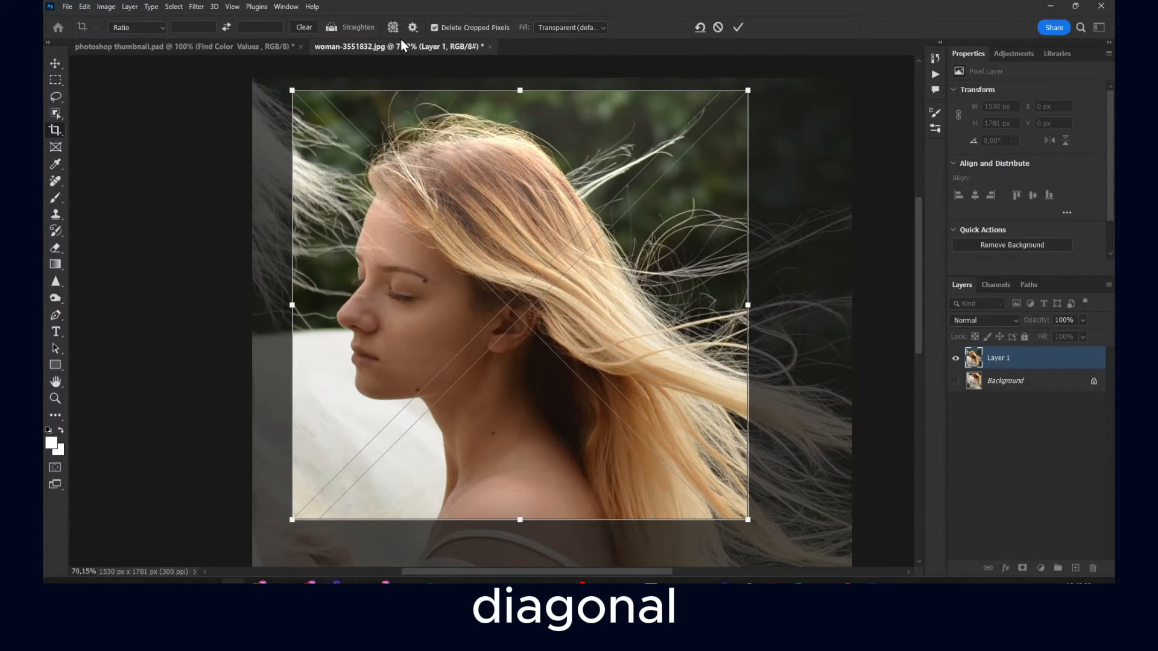
pyautogui.click(394, 28)
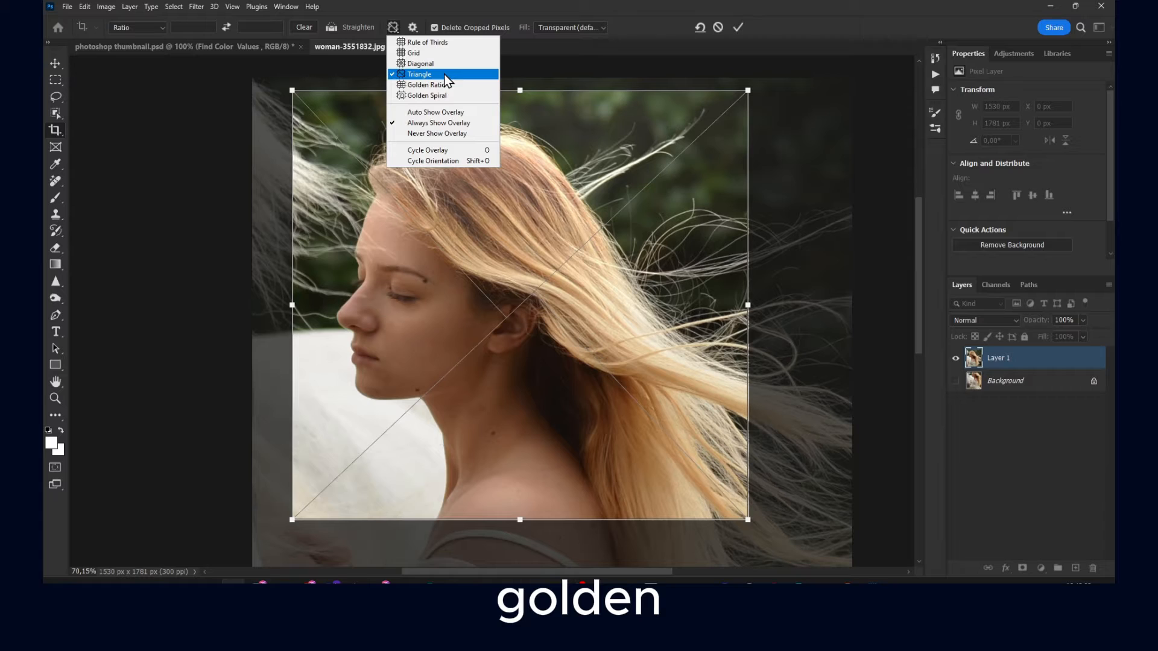
pyautogui.click(427, 42)
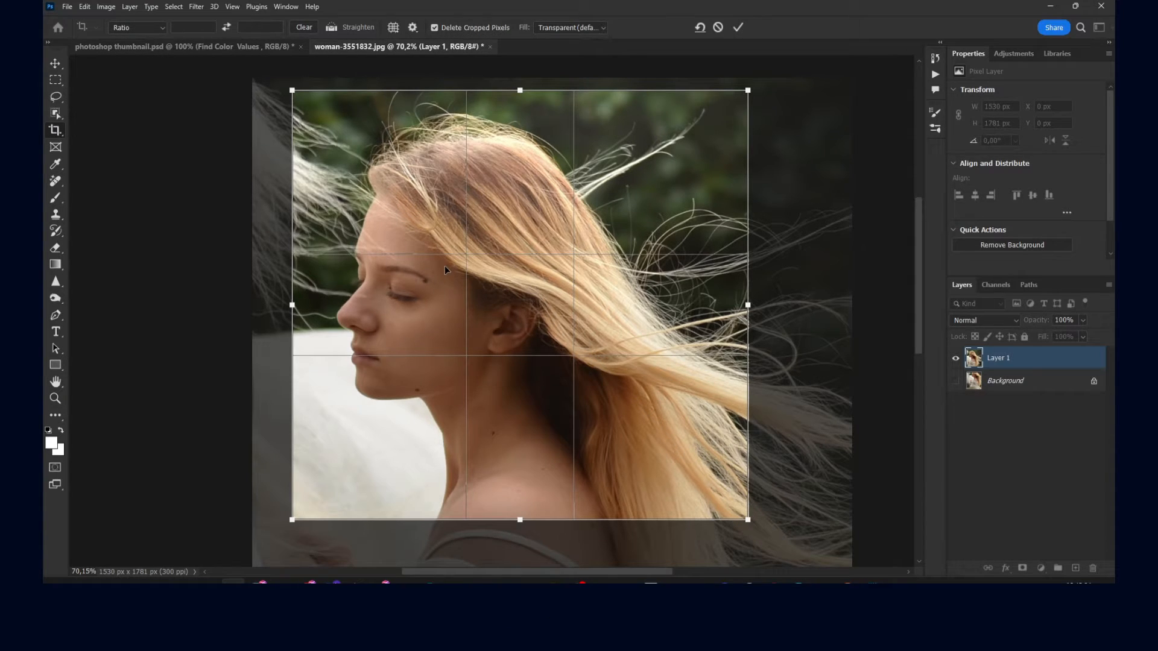
pyautogui.moveTo(376, 56)
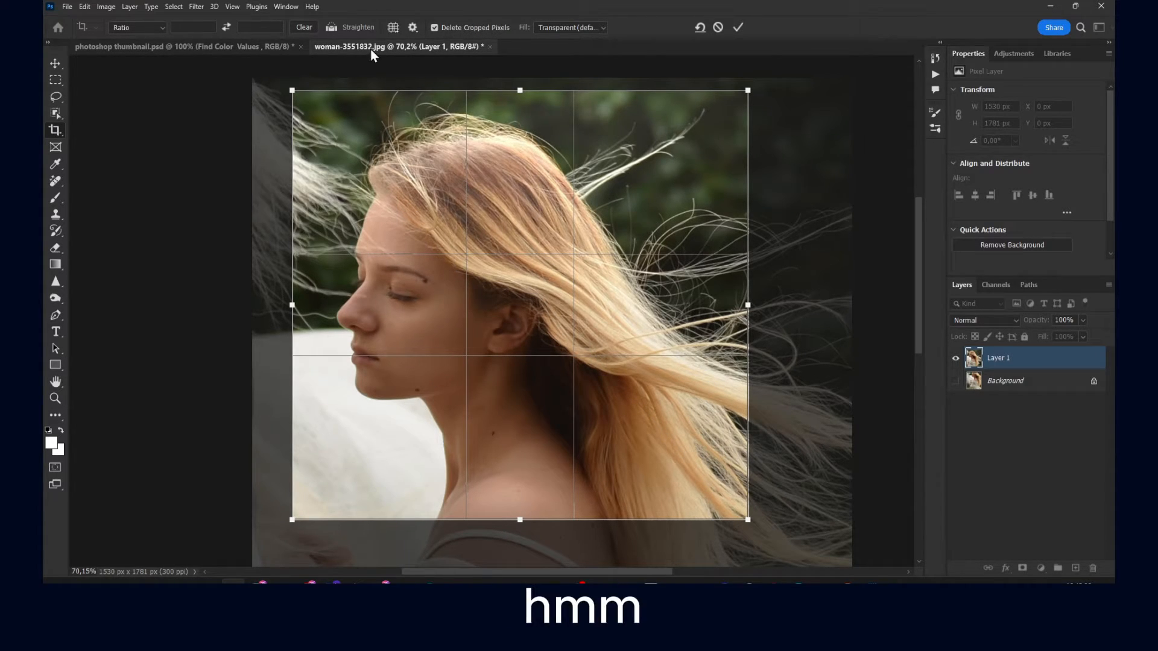
pyautogui.click(393, 28)
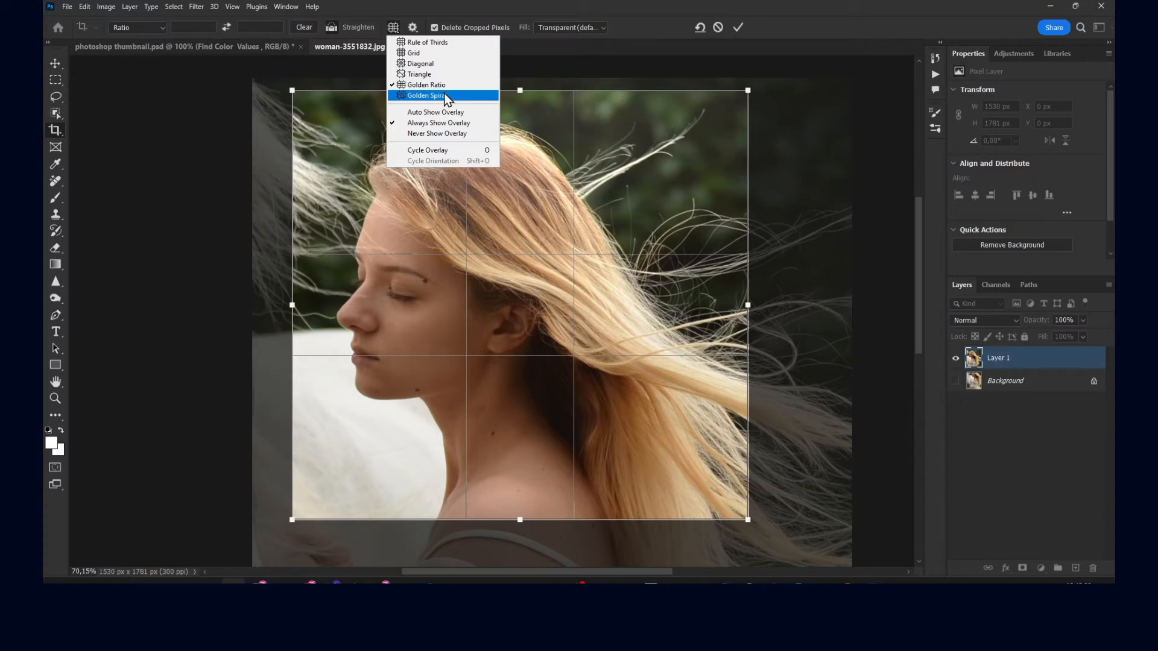
pyautogui.click(425, 95)
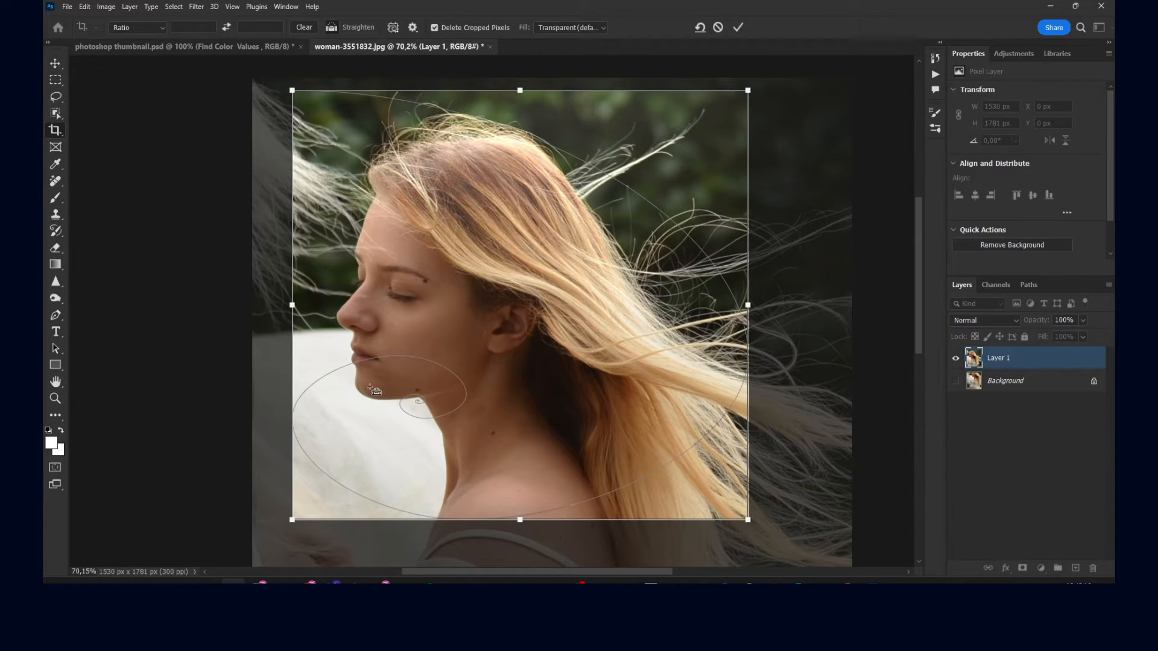
pyautogui.moveTo(421, 235)
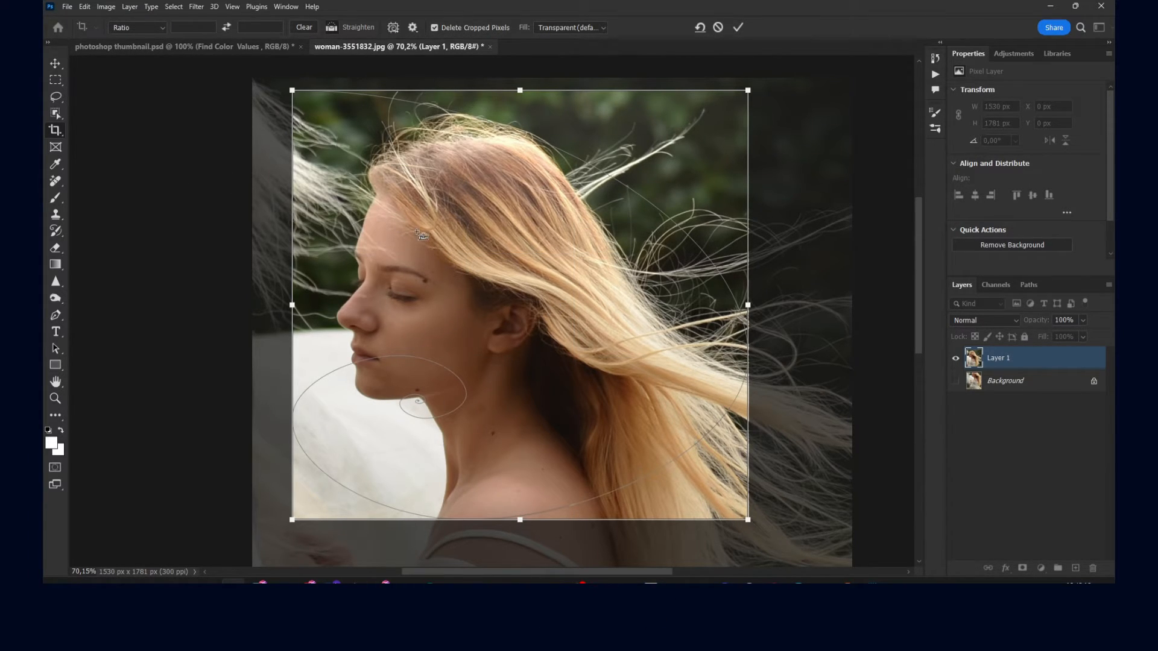
pyautogui.moveTo(424, 342)
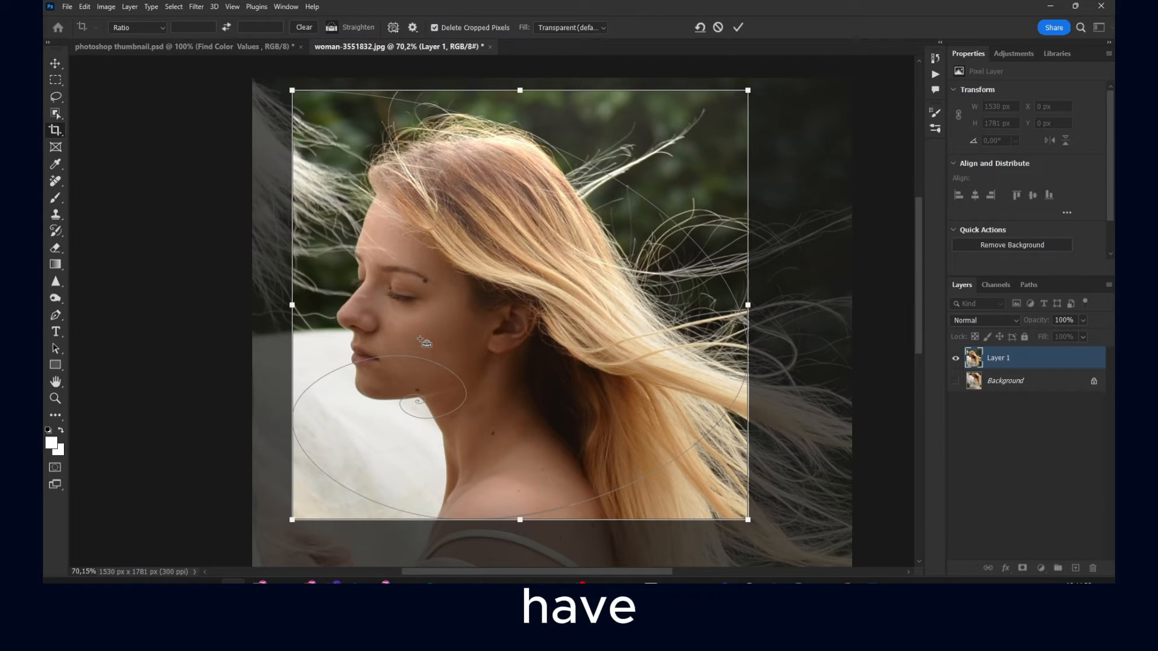
pyautogui.click(738, 27)
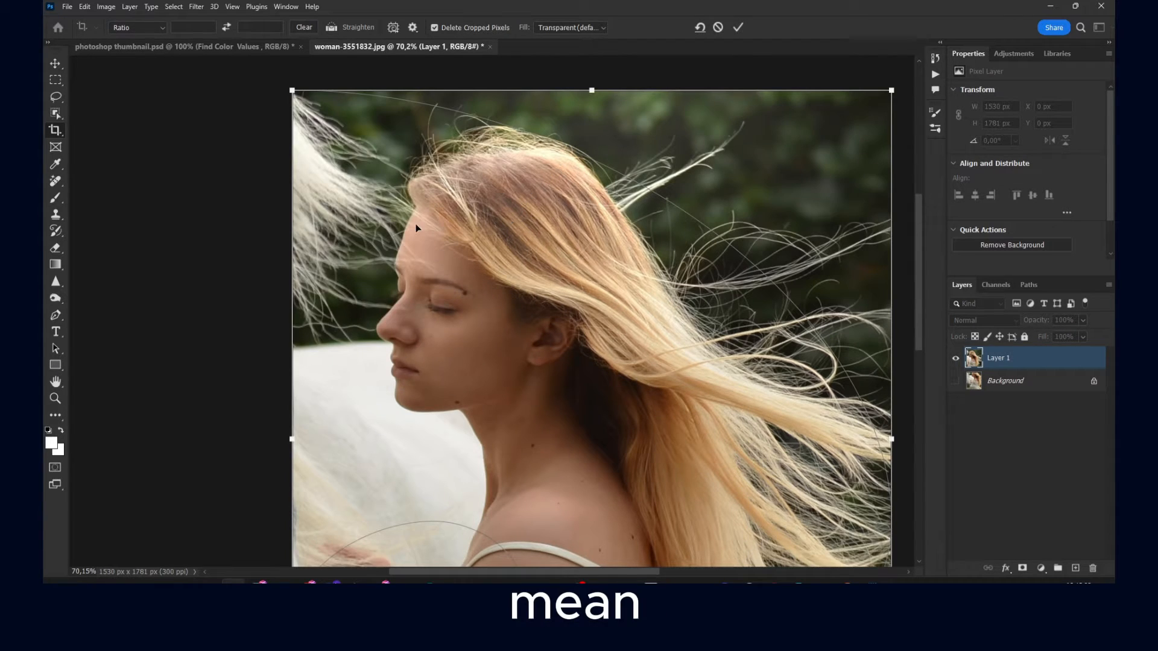
# Step: Crop the canvas to a close portrait frame around the woman's face, hair and shoulder
pyautogui.scroll(-3)
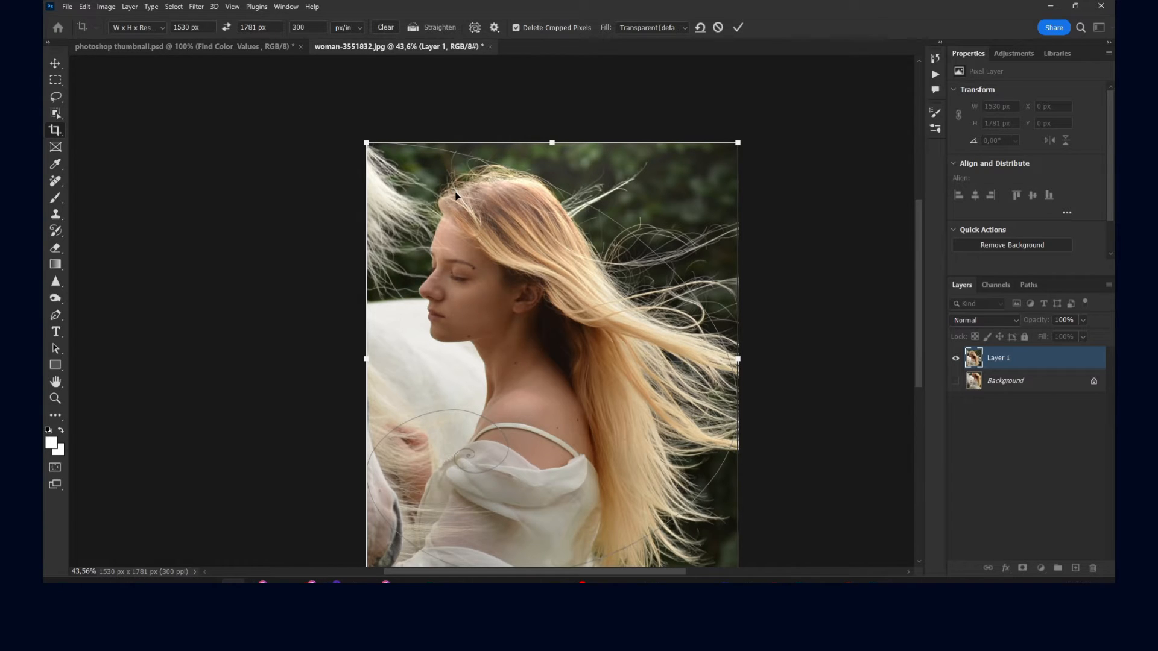
pyautogui.moveTo(364, 142); pyautogui.dragTo(486, 281)
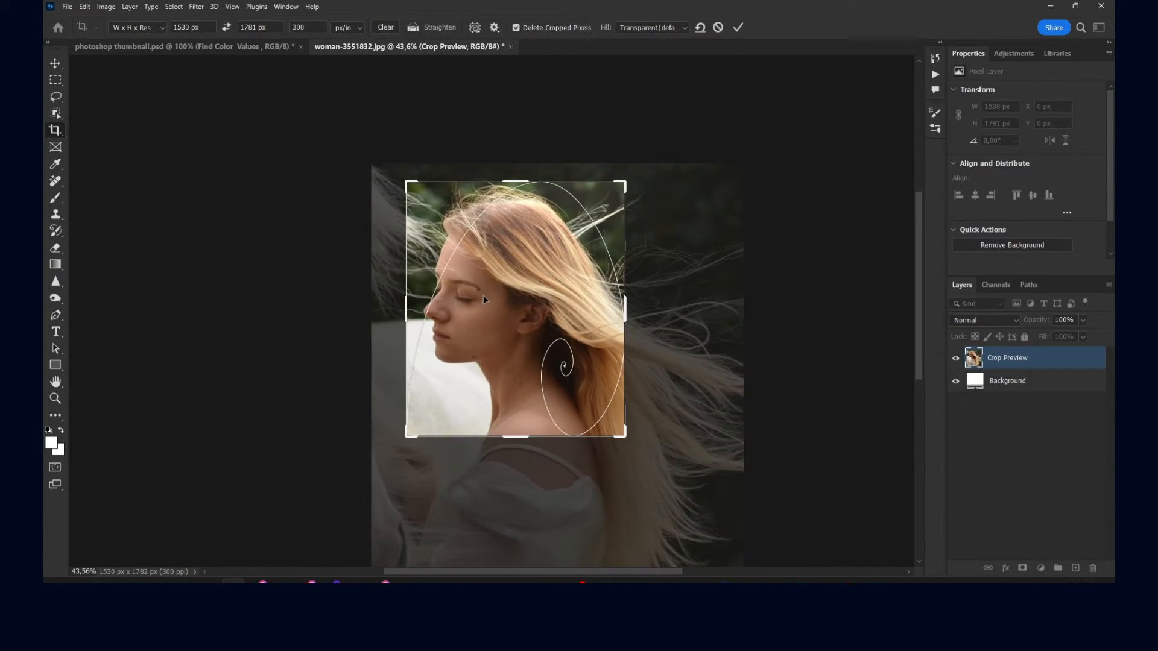
pyautogui.click(476, 27)
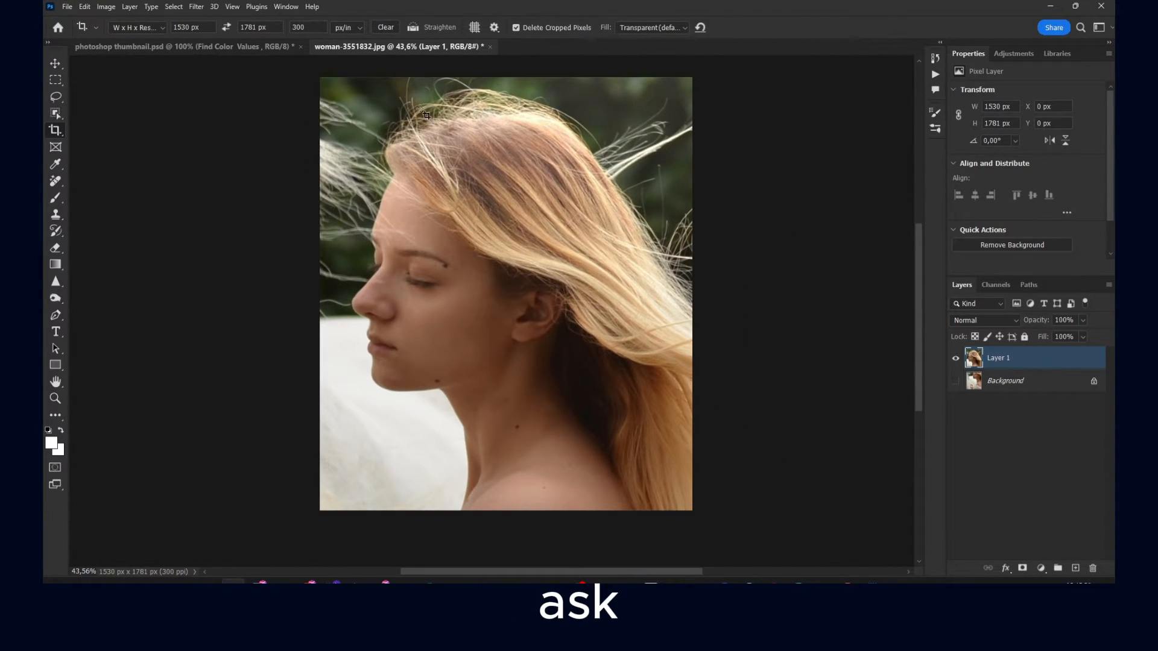
# Step: Draw an elliptical selection over the face and add it as a circular layer mask
pyautogui.rightClick(55, 79)
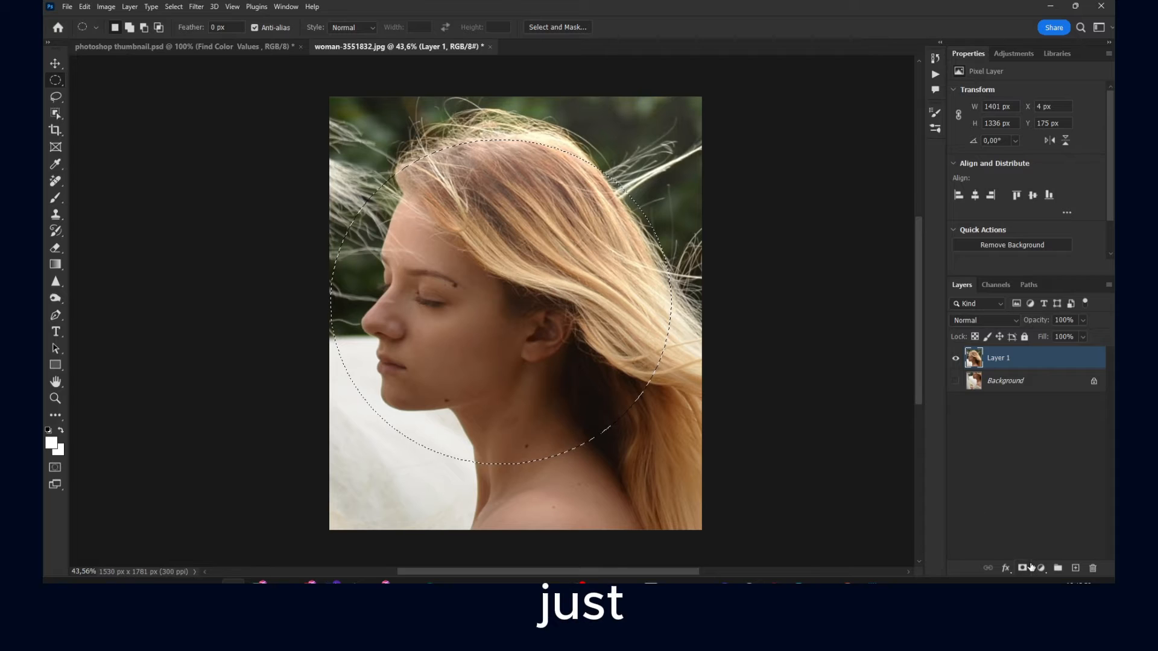
pyautogui.click(1022, 568)
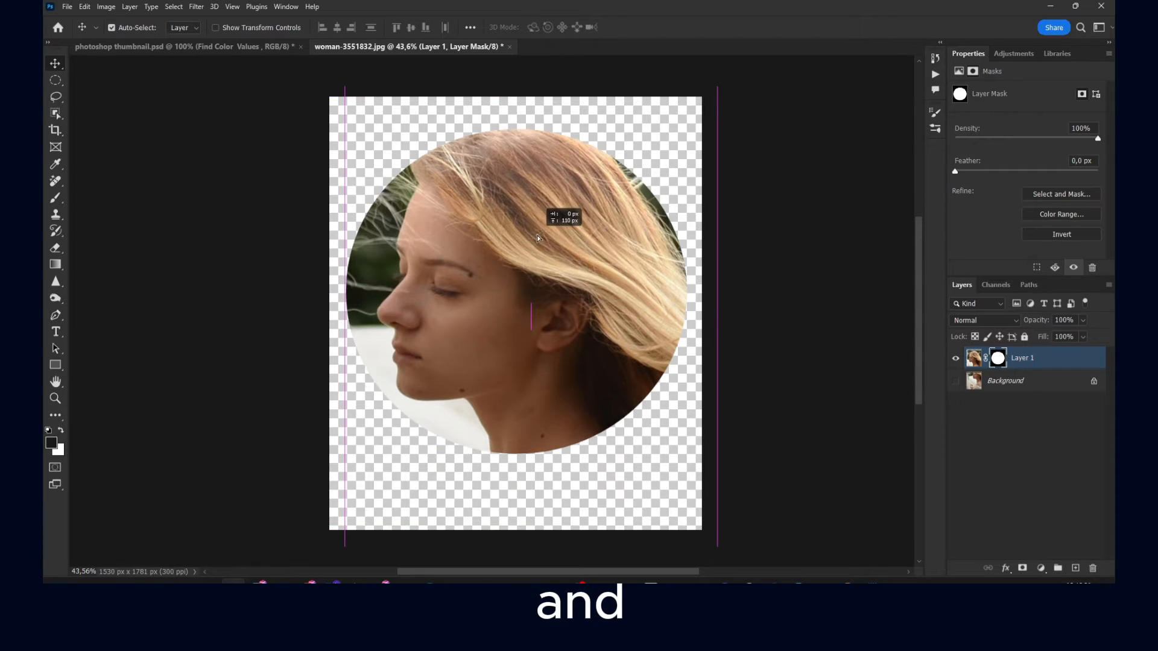
# Step: Remove the mask and redo it with a slightly larger circle showing more of the hair
pyautogui.click(975, 357)
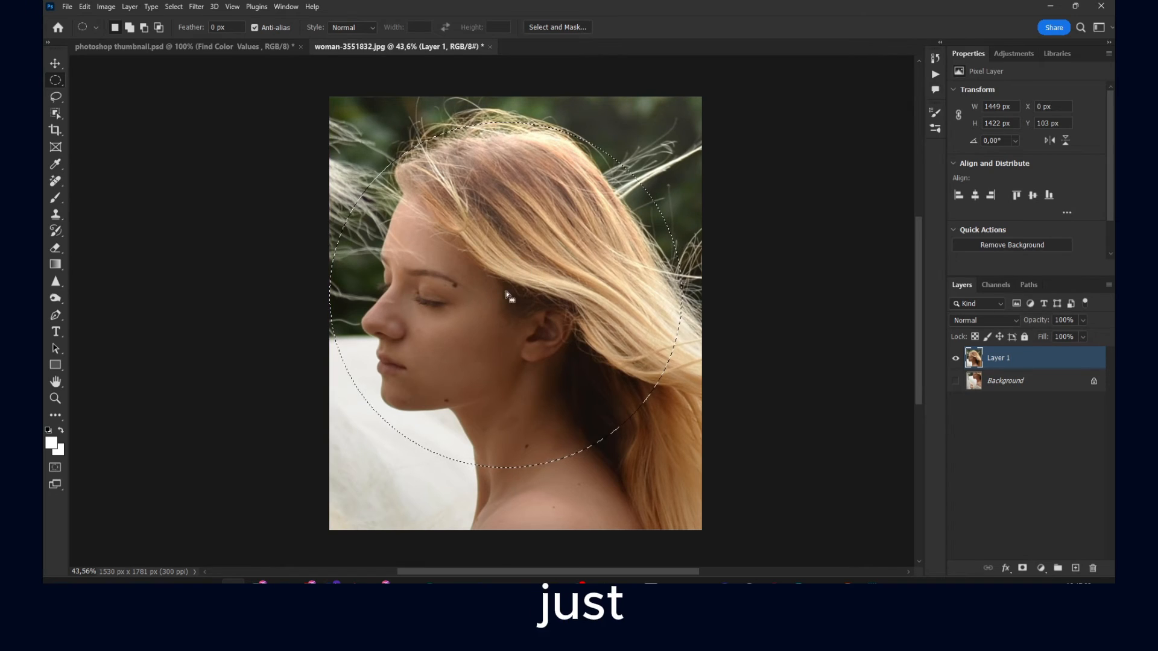
pyautogui.click(1041, 568)
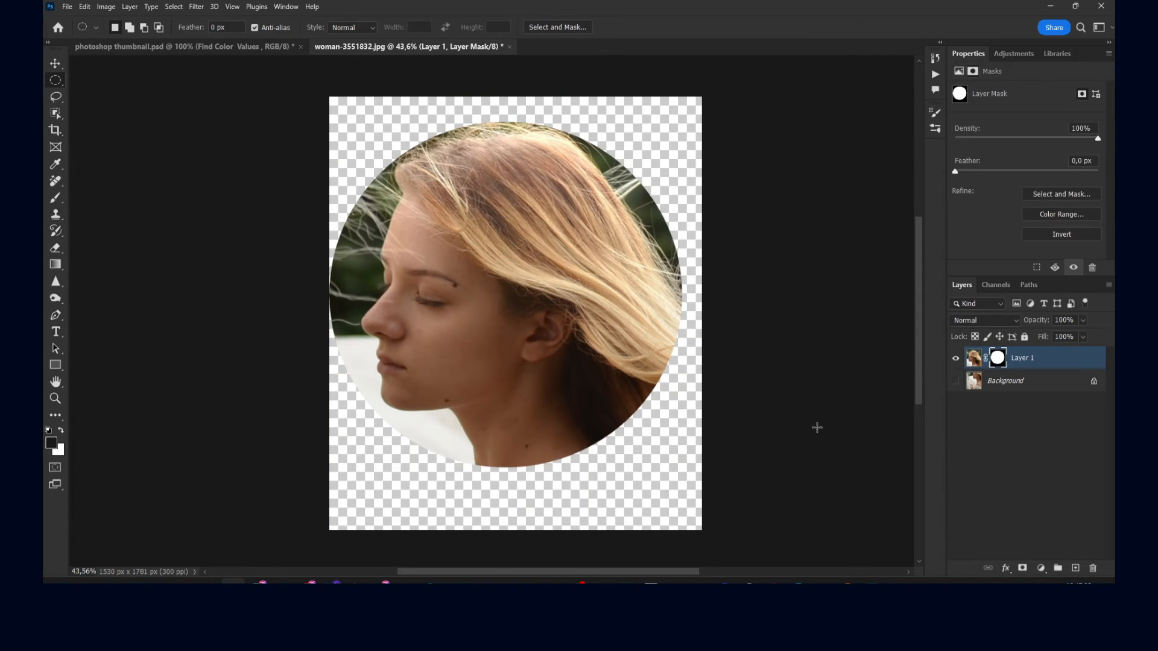
pyautogui.moveTo(504, 335)
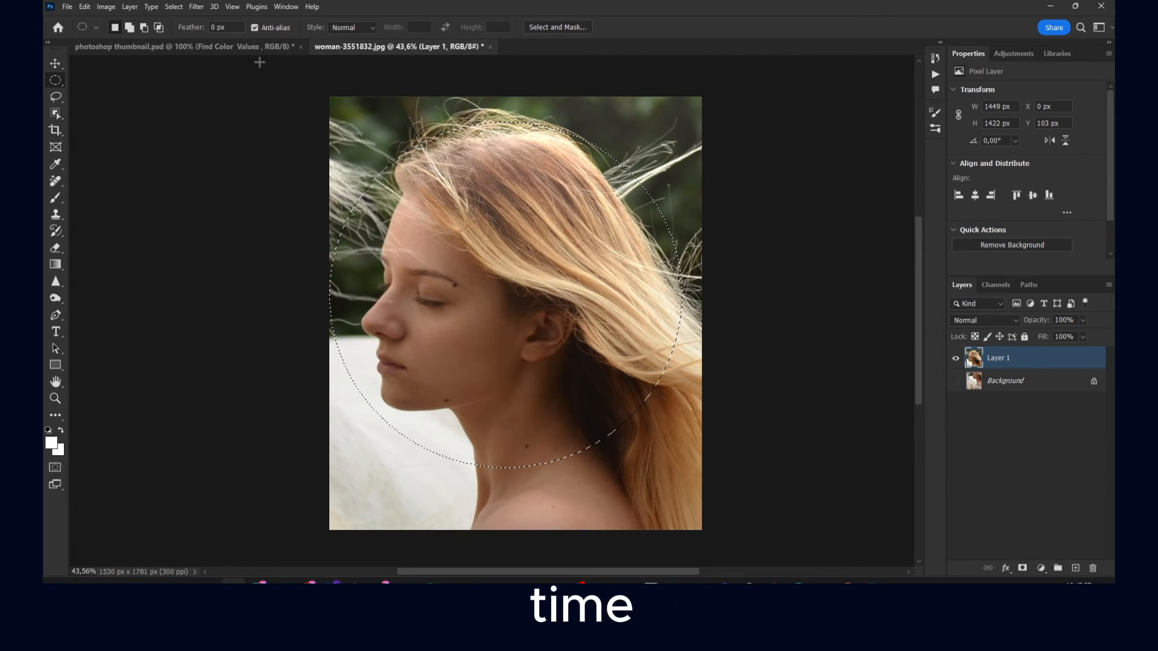
# Step: Invert the circular selection and delete the pixels outside it, leaving the face on transparency
pyautogui.click(173, 6)
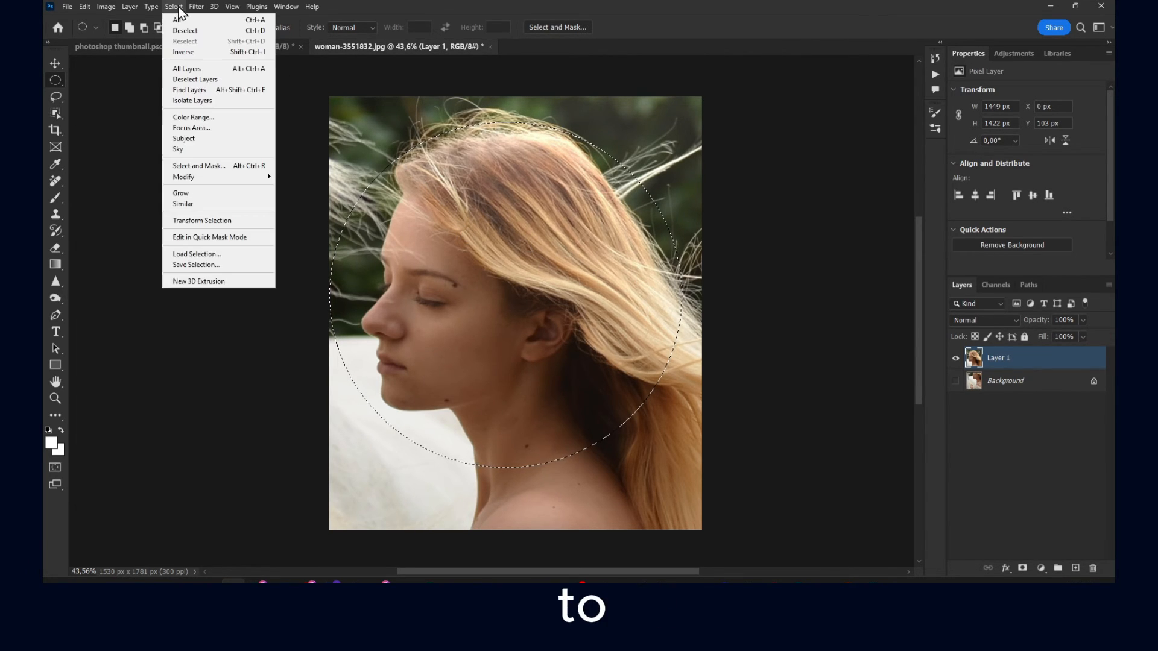
pyautogui.moveTo(183, 52)
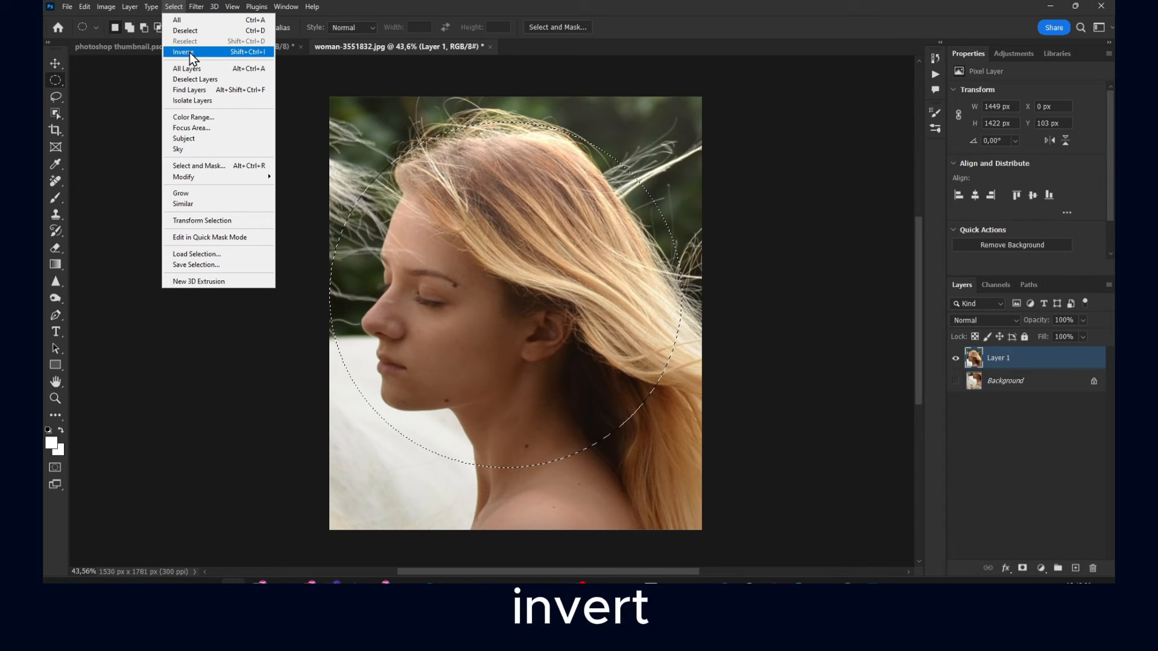
pyautogui.click(181, 52)
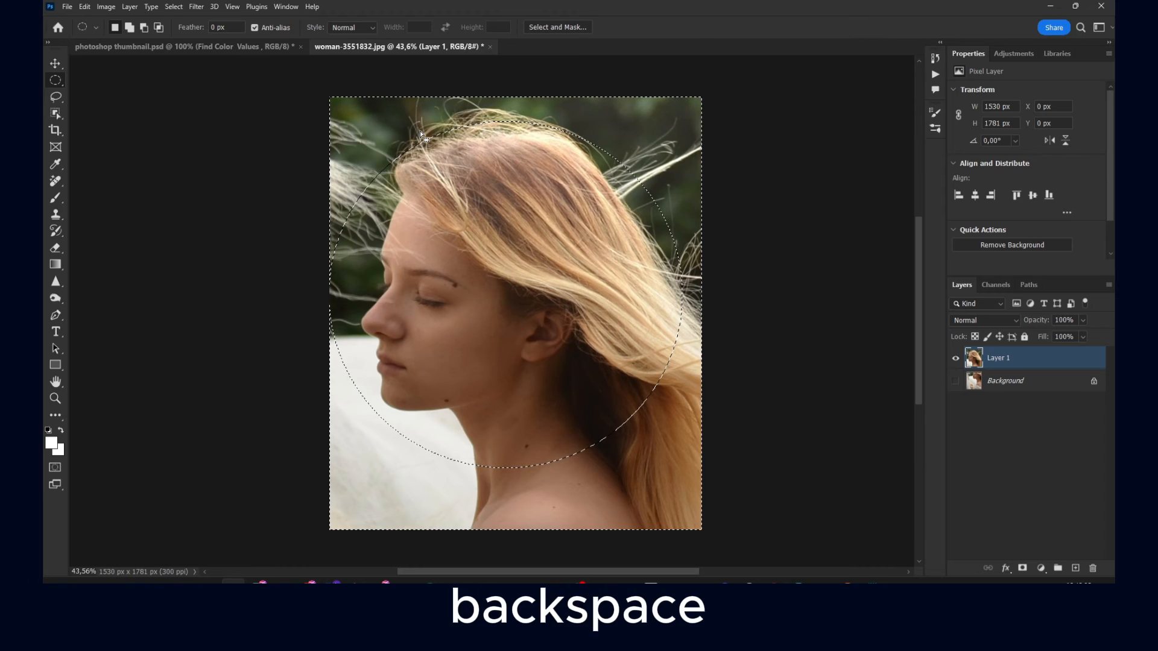
pyautogui.press('backspace')
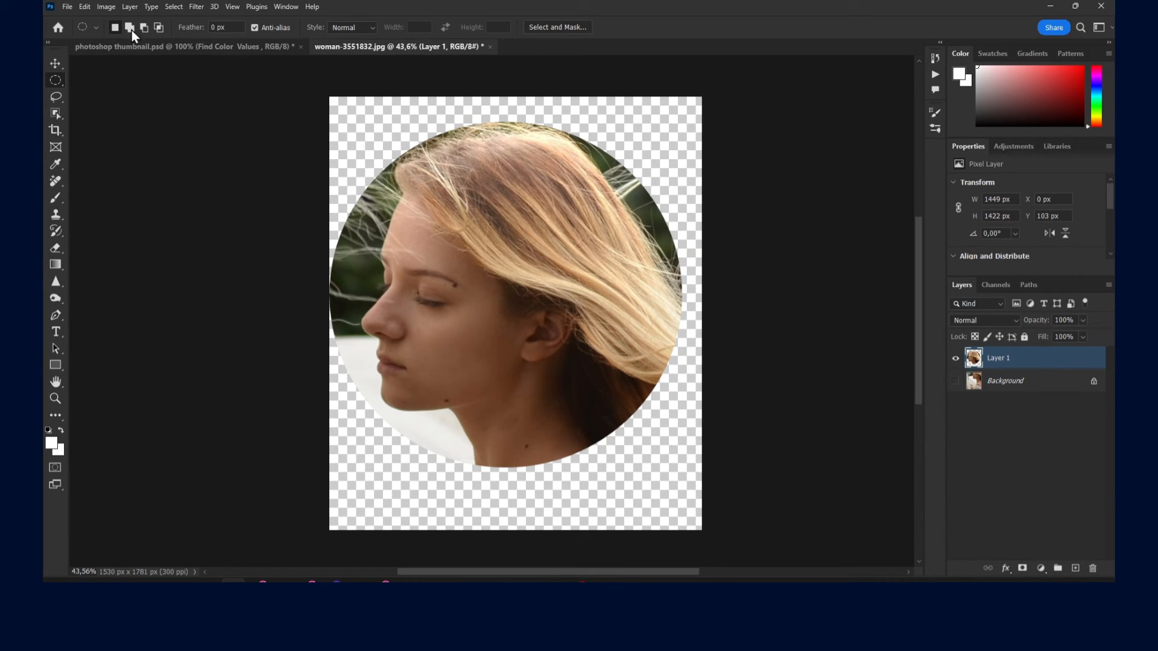
# Step: Crop to the circle and trim away the remaining transparent margin via Image > Trim
pyautogui.click(106, 7)
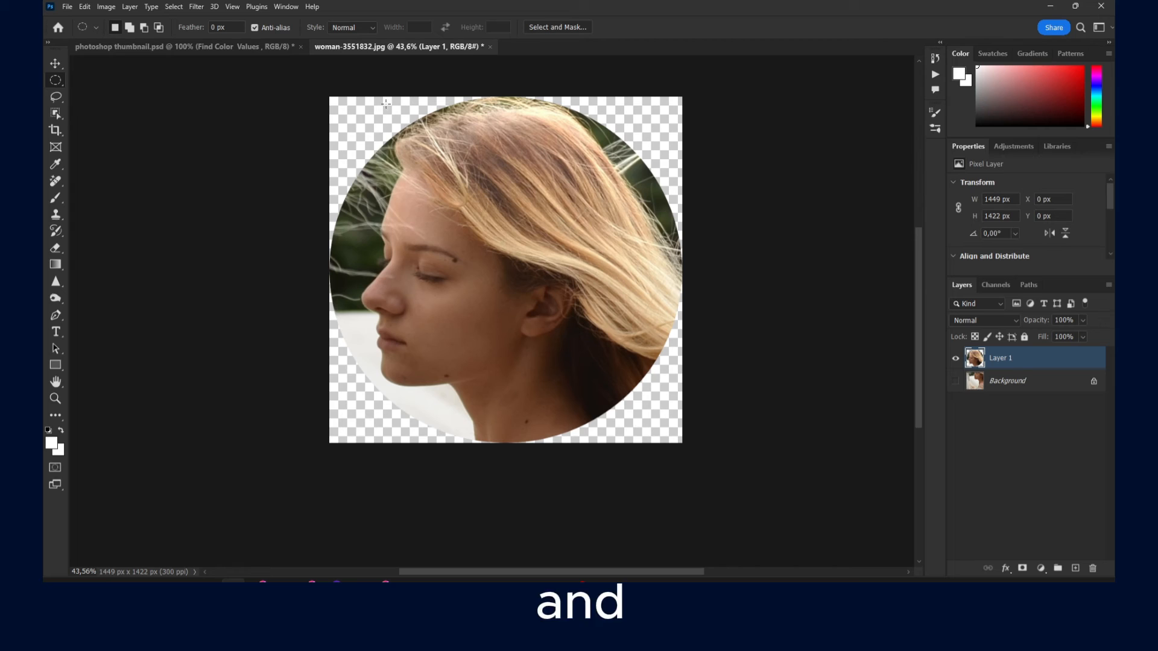
pyautogui.click(55, 62)
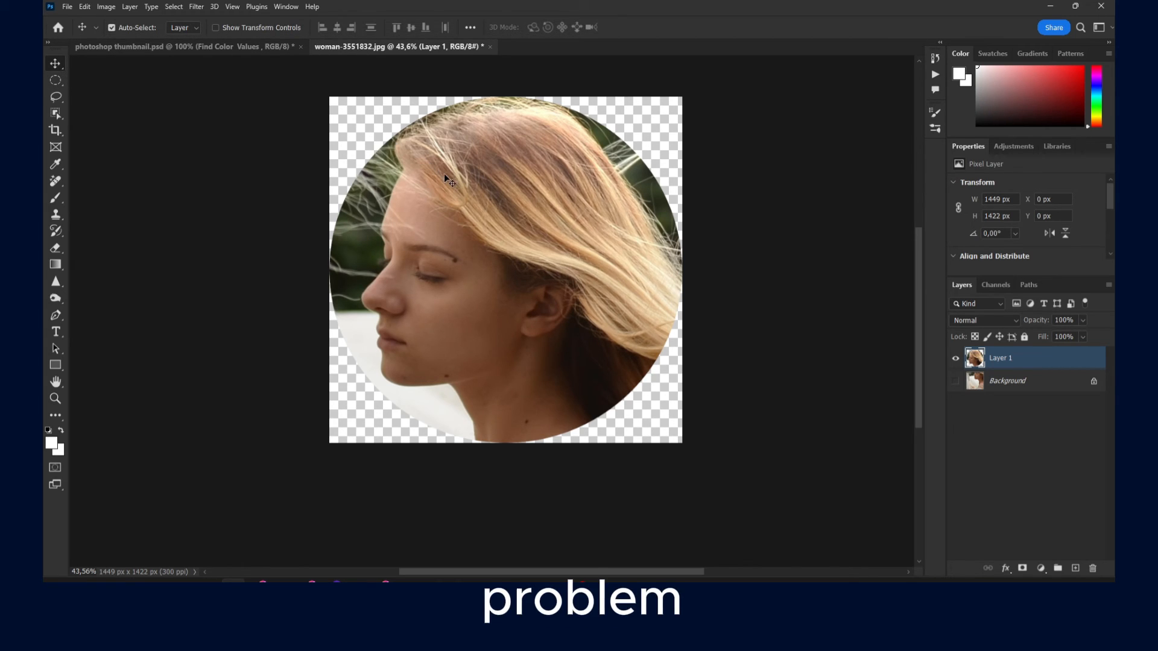
pyautogui.click(106, 6)
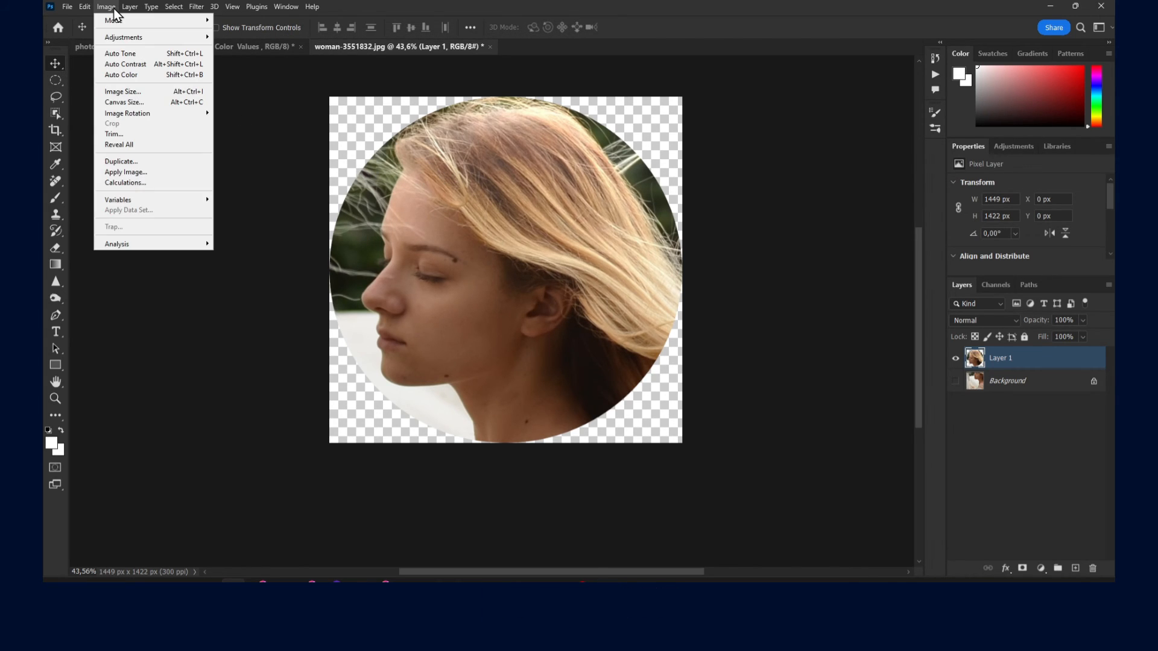
pyautogui.moveTo(113, 134)
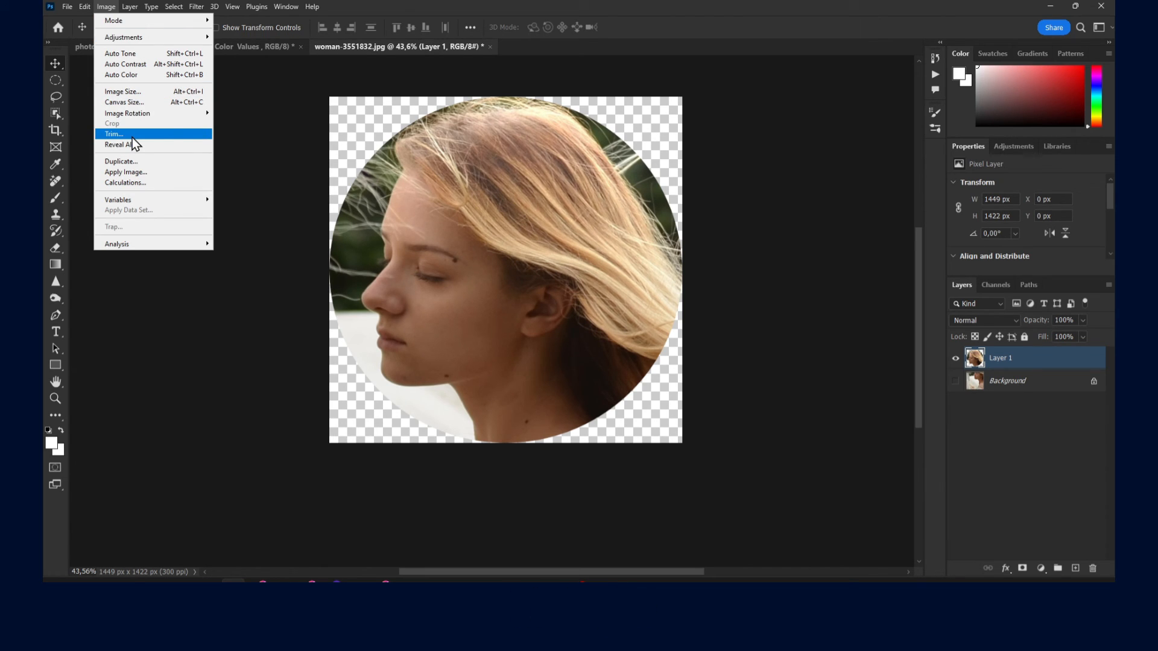
pyautogui.moveTo(171, 137)
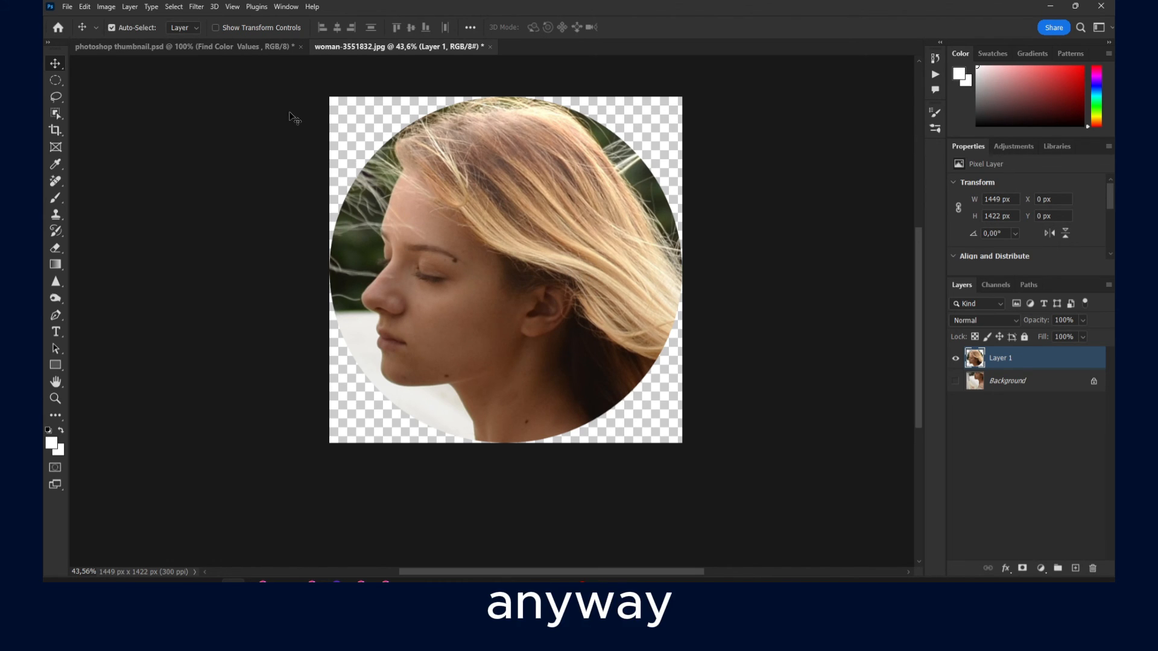
pyautogui.click(107, 6)
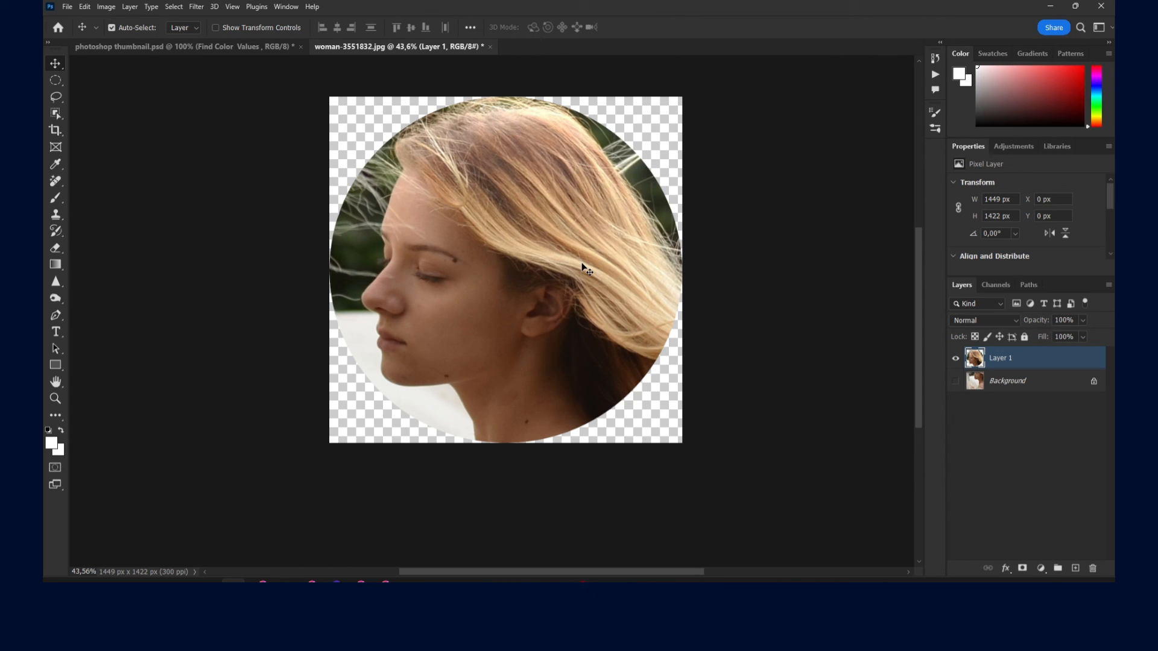
pyautogui.moveTo(583, 268)
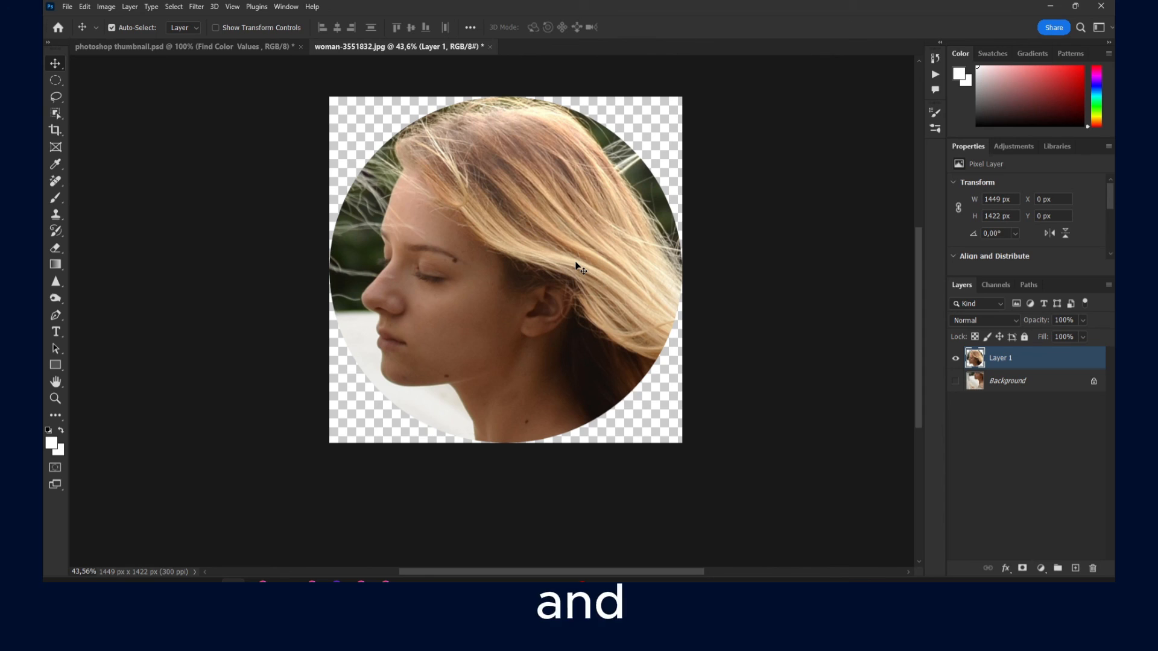